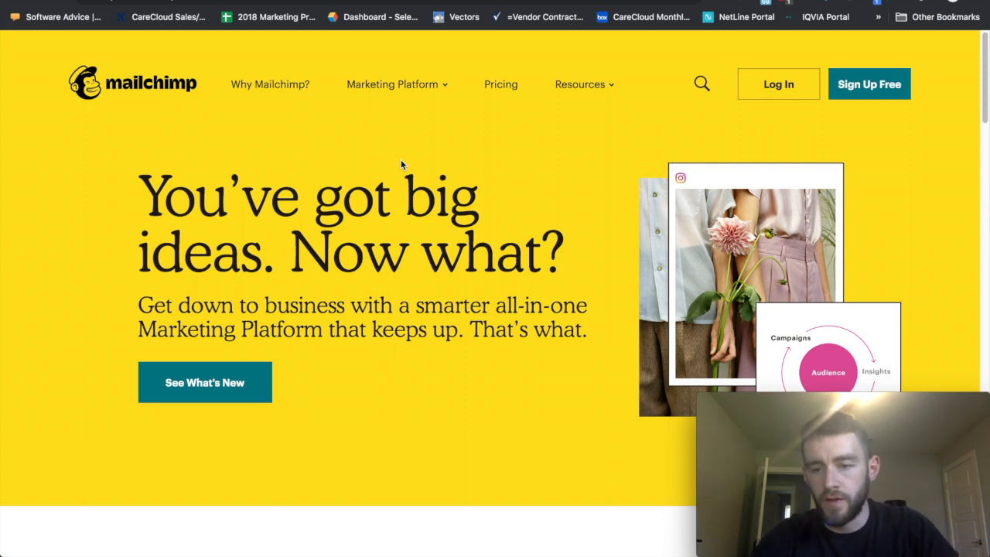
{"action": "mouse_move", "coordinate": [486, 149]}
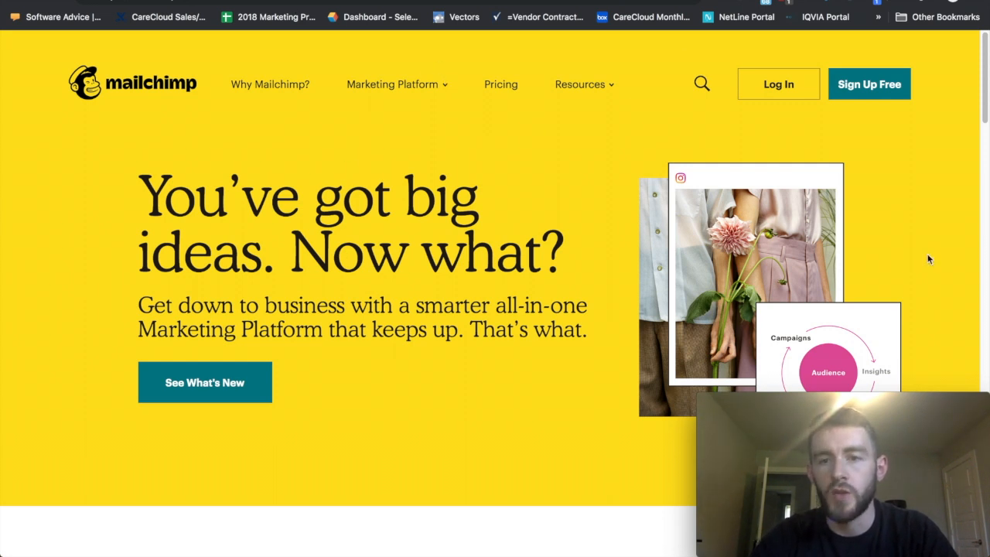
Go to the Mailchimp log-in page from the homepage's top navigation.
{"action": "left_click", "coordinate": [778, 83]}
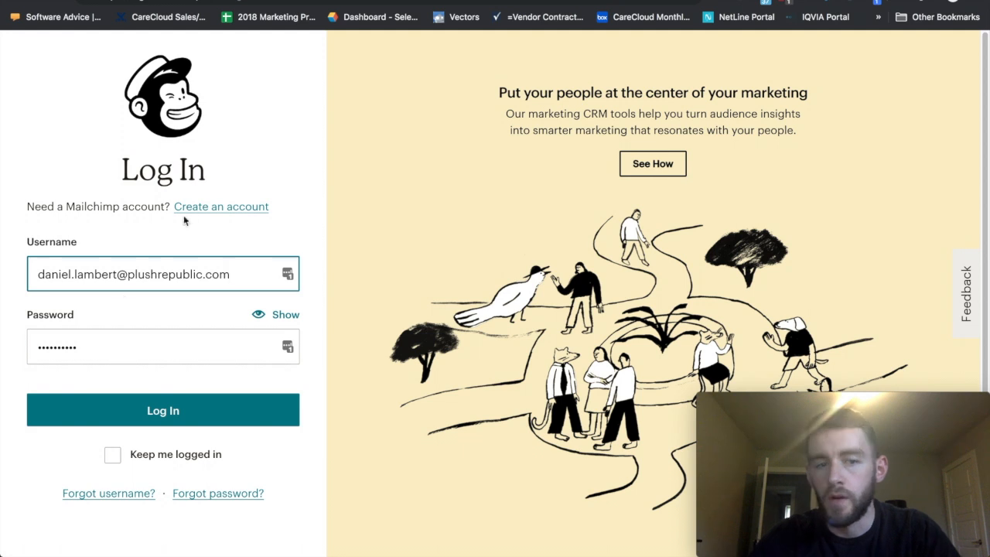
{"action": "left_click", "coordinate": [221, 207]}
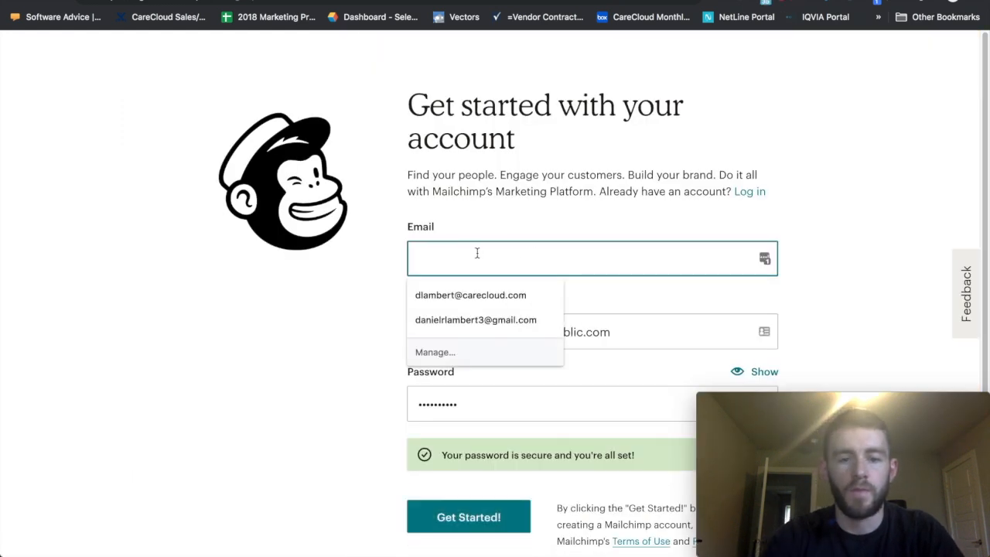
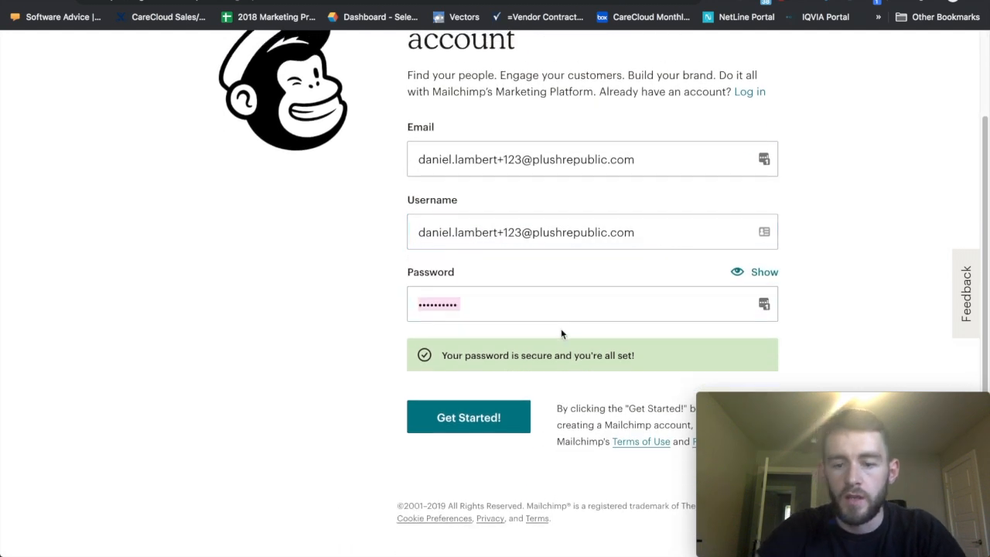
Replace the prefilled password with a LastPass-generated one and submit the sign-up form.
{"action": "left_click", "coordinate": [522, 303]}
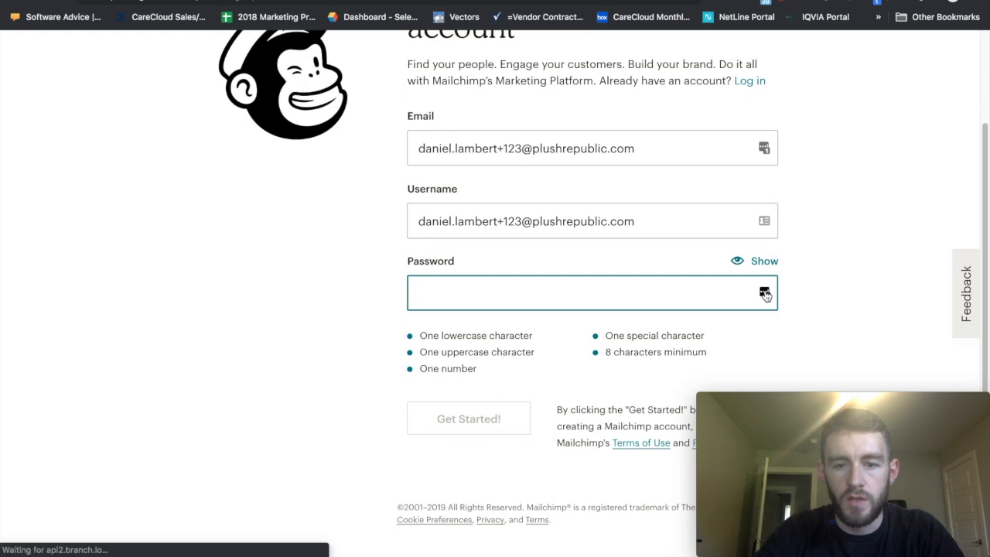
{"action": "left_click", "coordinate": [763, 293]}
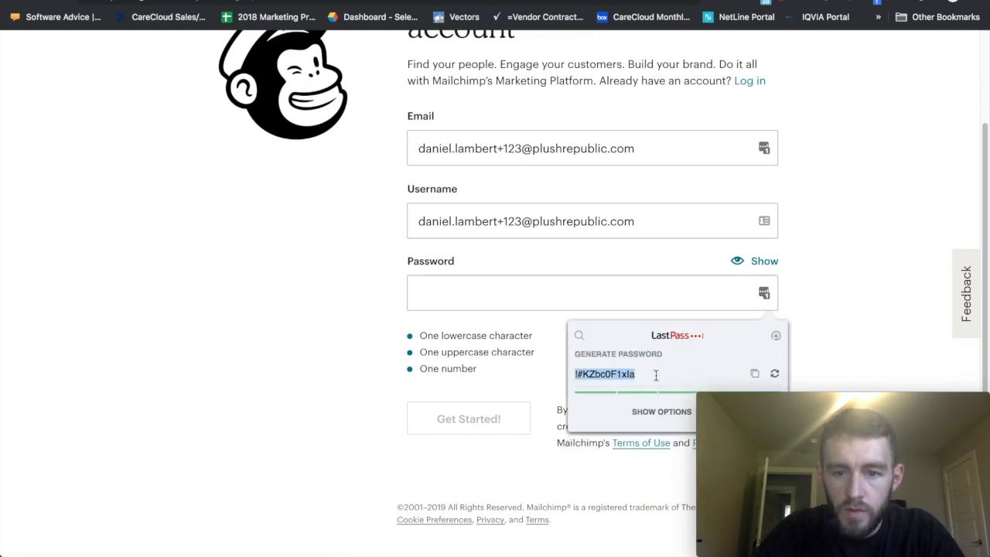
{"action": "left_click", "coordinate": [605, 374]}
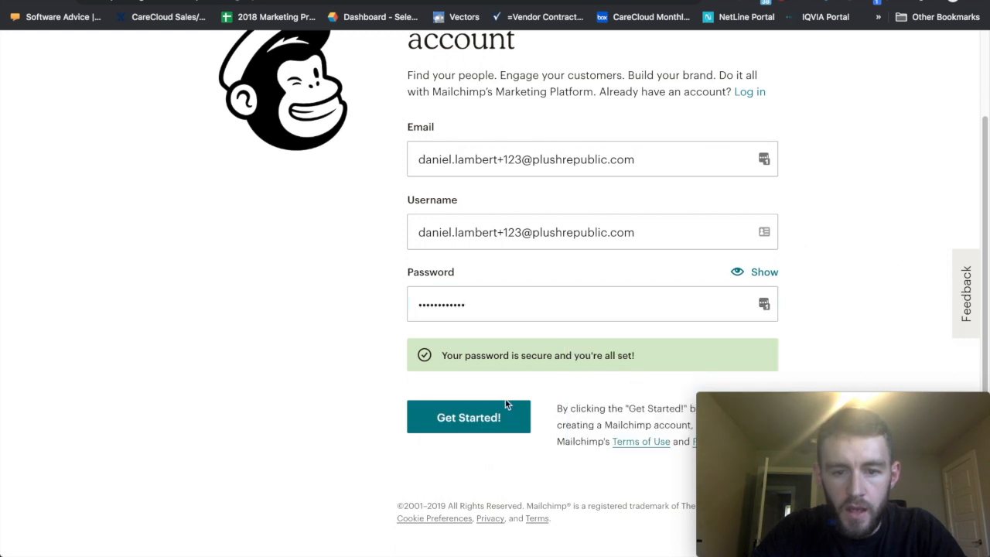
{"action": "left_click", "coordinate": [468, 417]}
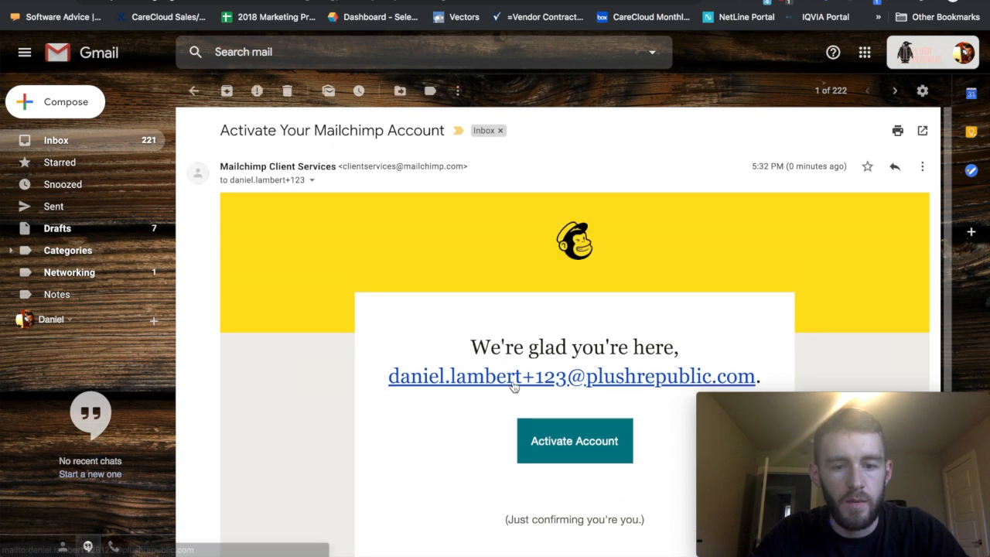
Activate the account from the 'Activate Your Mailchimp Account' email in Gmail.
{"action": "left_click", "coordinate": [574, 440]}
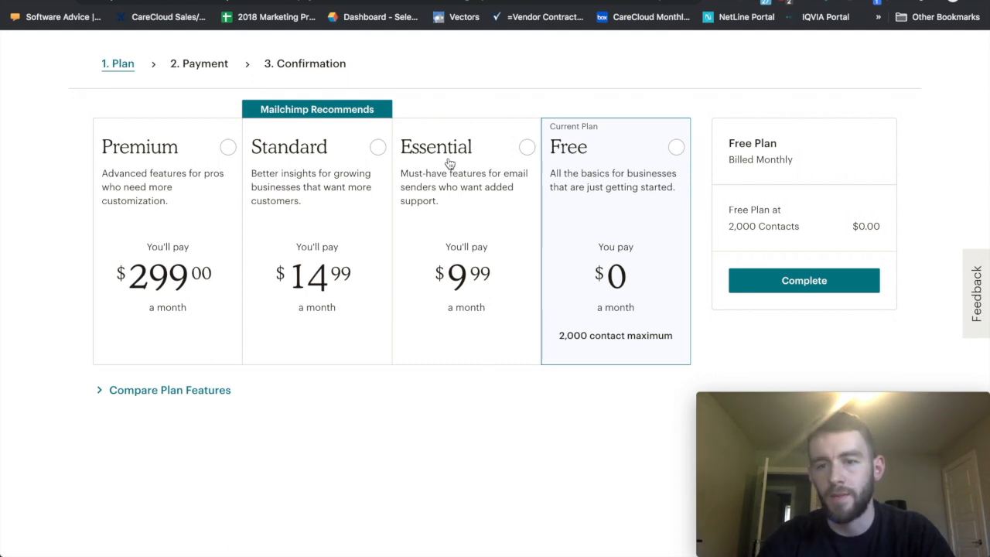
Select the Free $0 plan and confirm it with Complete.
{"action": "left_click", "coordinate": [676, 147]}
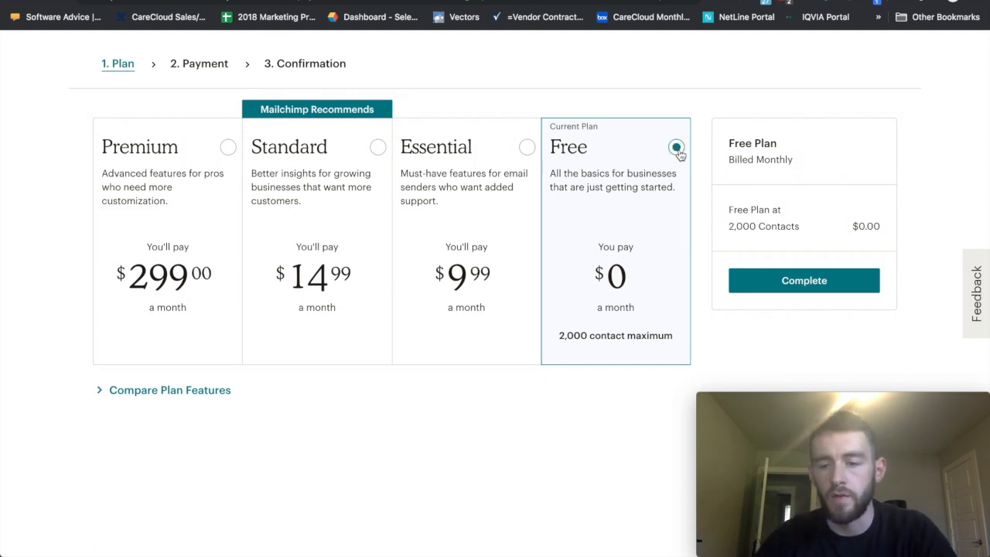
{"action": "left_click", "coordinate": [676, 147]}
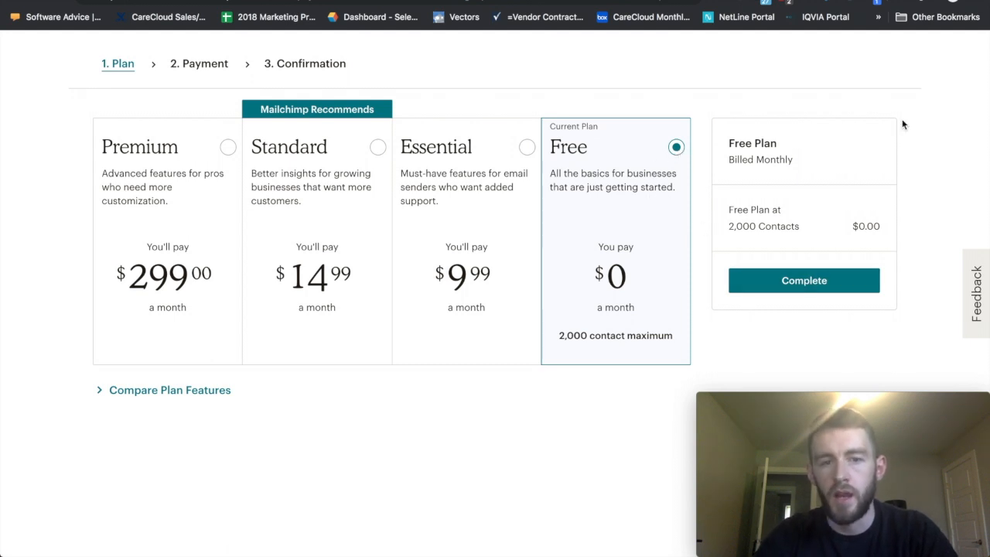
{"action": "left_click", "coordinate": [804, 280]}
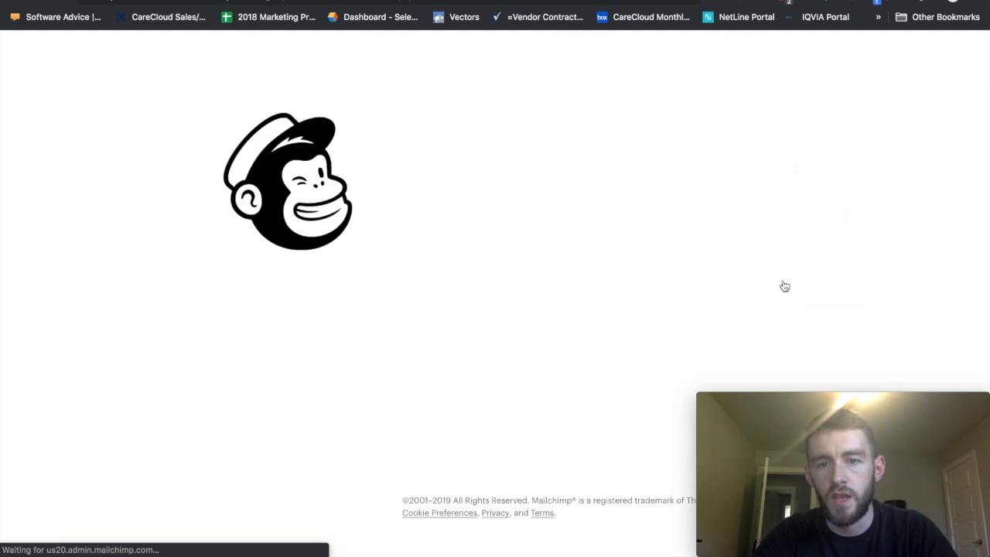
{"action": "left_click", "coordinate": [597, 241]}
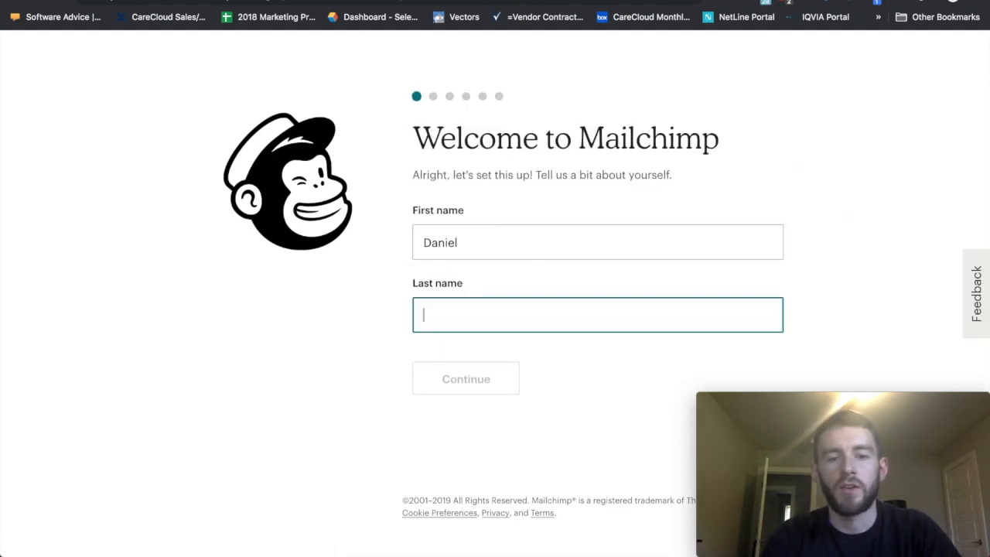
{"action": "left_click", "coordinate": [466, 378]}
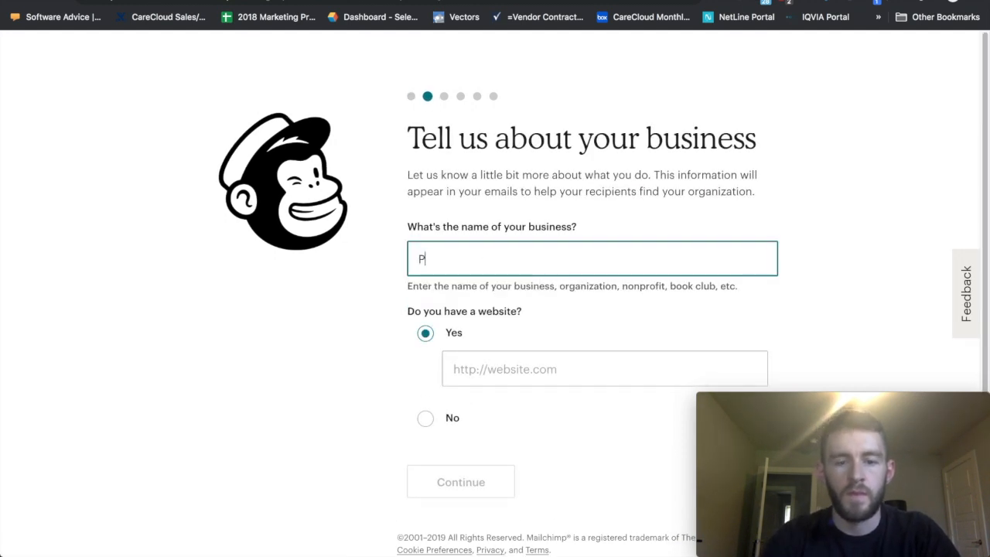
{"action": "type", "text": "lush Republic"}
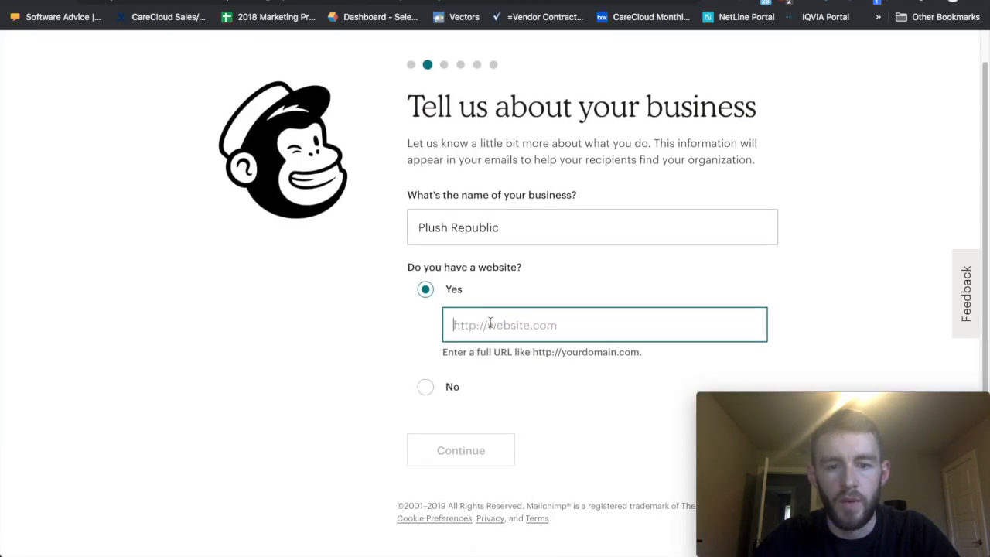
{"action": "type", "text": "http://www.plushrepublic.com/"}
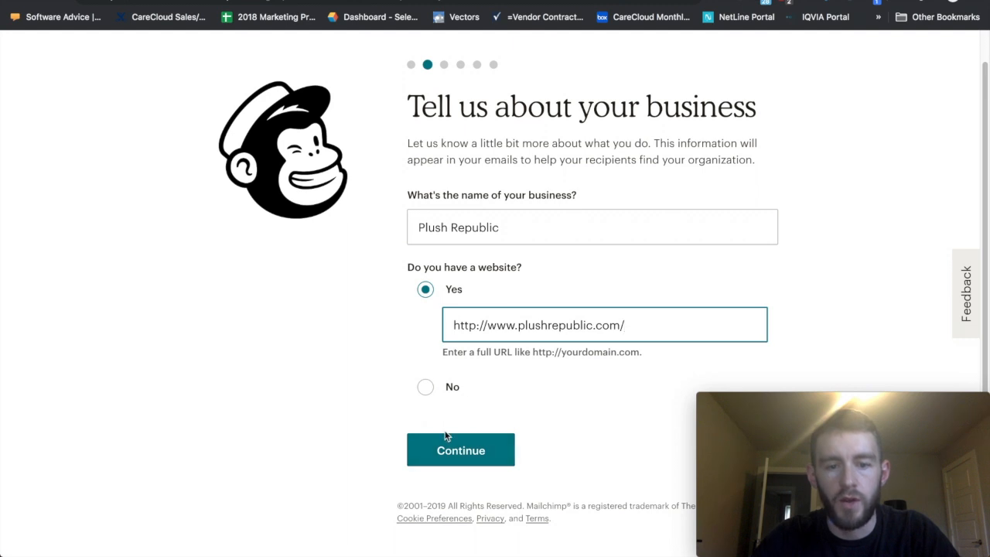
{"action": "left_click", "coordinate": [460, 450]}
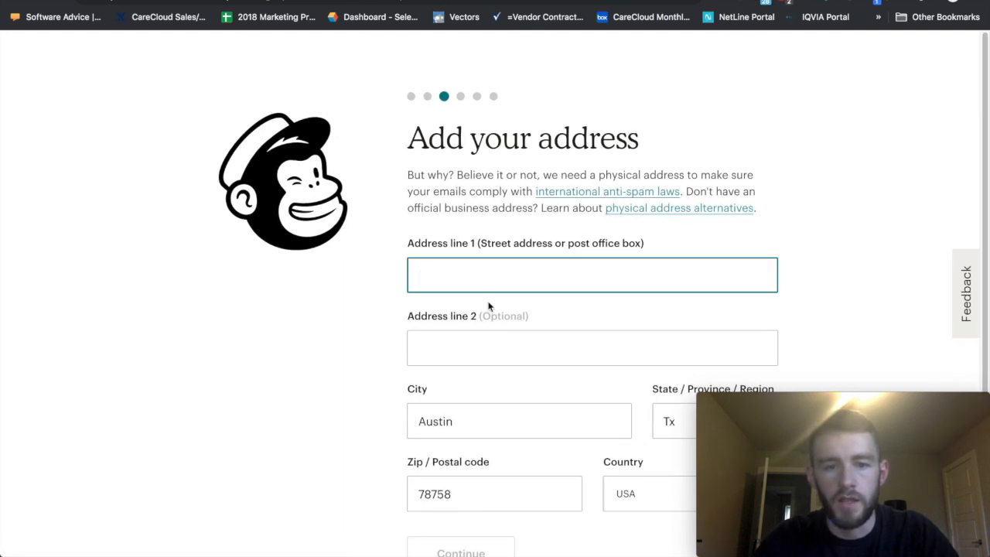
{"action": "scroll", "scroll_direction": "down", "scroll_amount": 3}
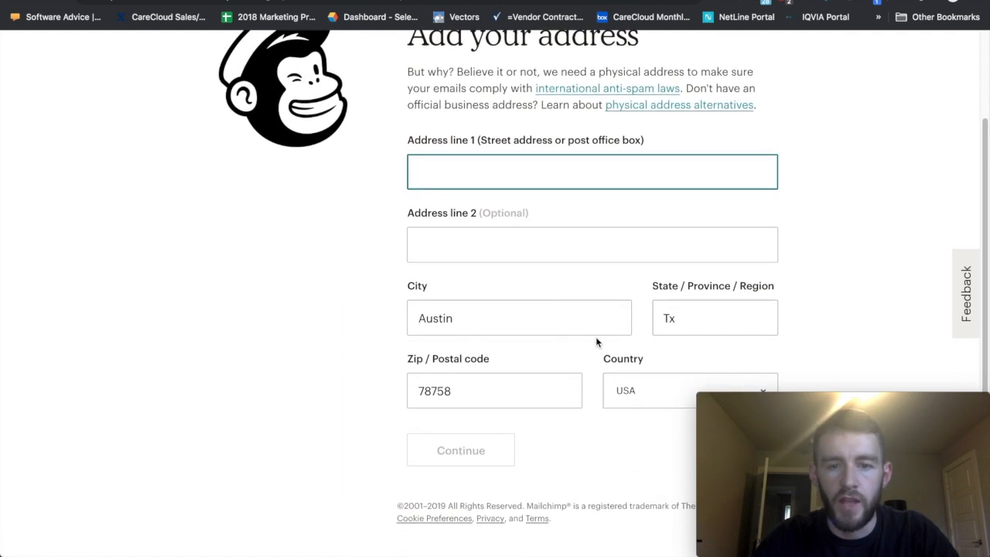
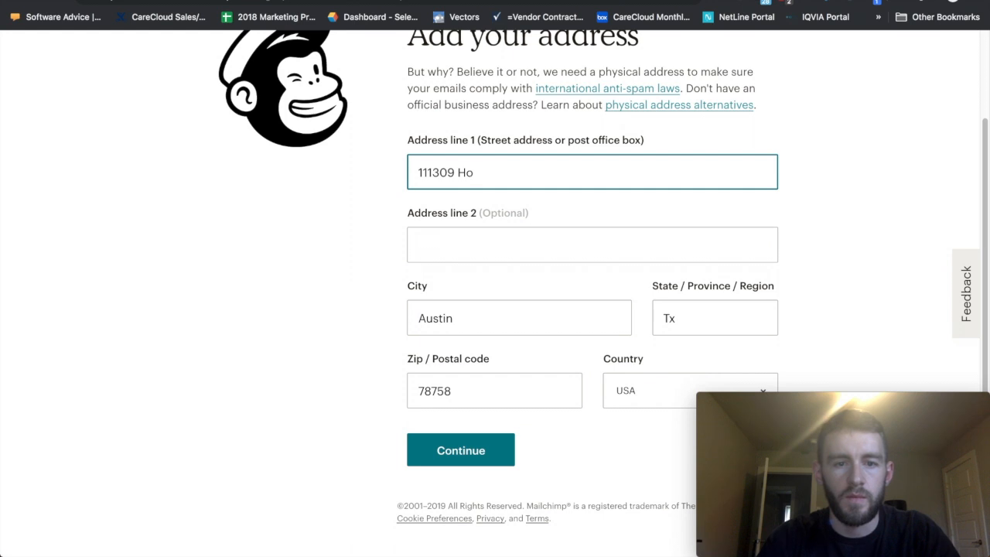
{"action": "left_click", "coordinate": [464, 257]}
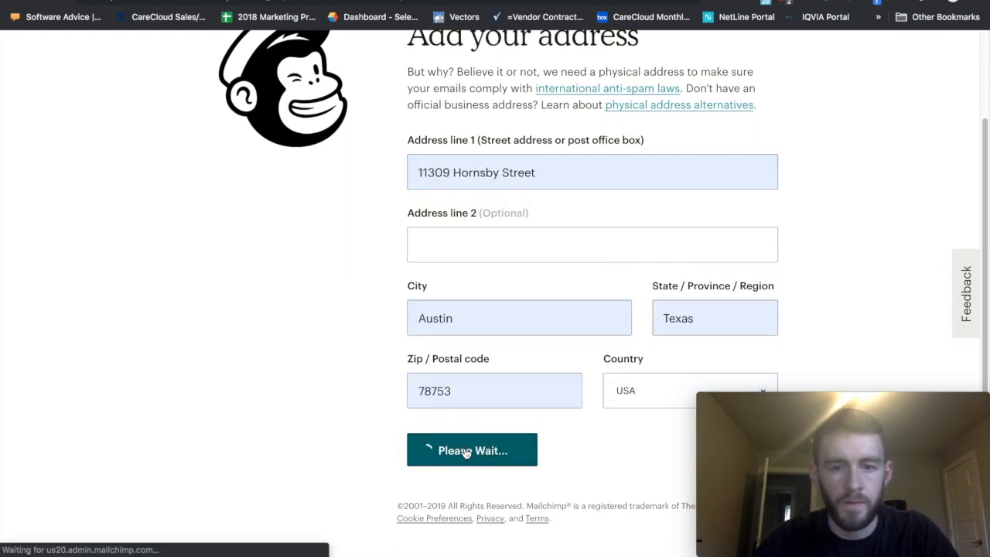
{"action": "left_click", "coordinate": [472, 449]}
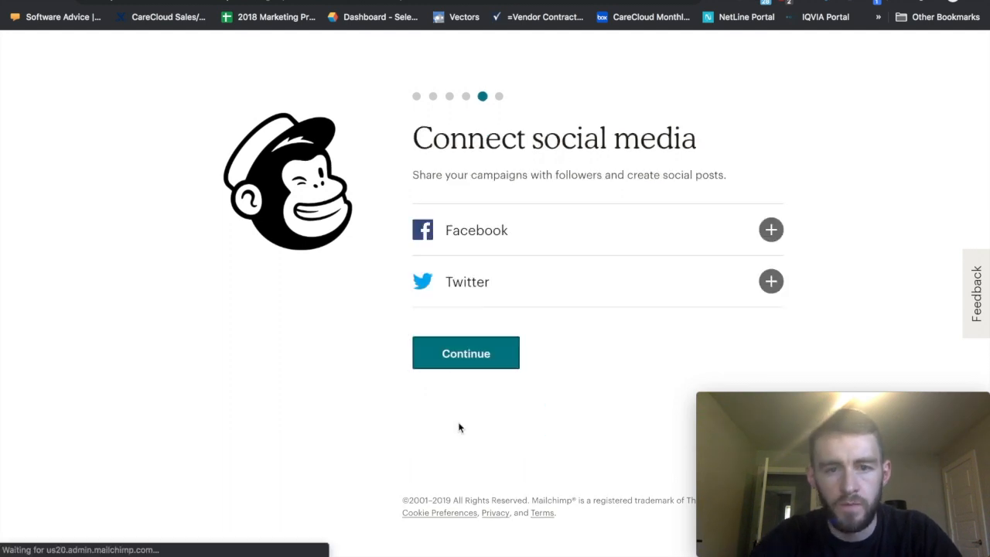
{"action": "mouse_move", "coordinate": [538, 169]}
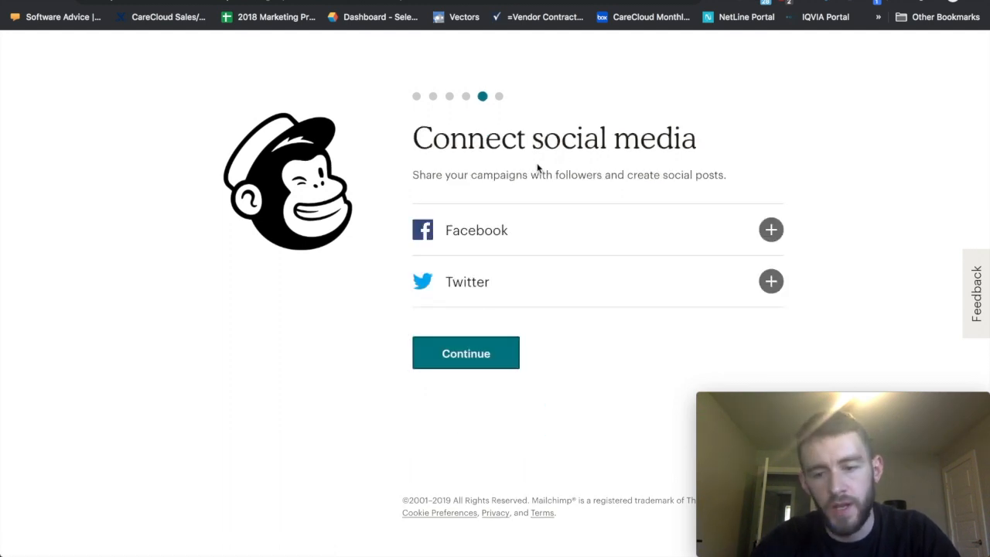
{"action": "mouse_move", "coordinate": [465, 358]}
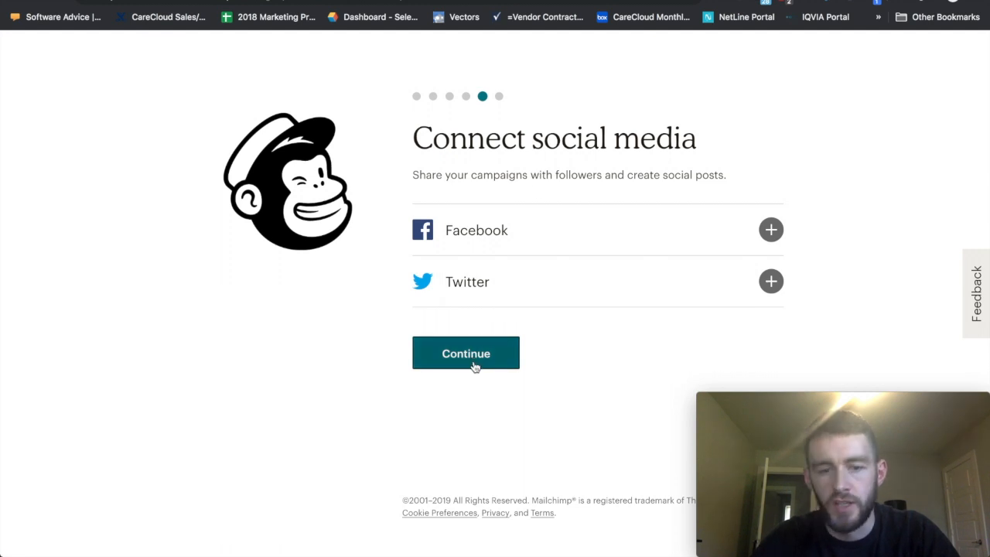
Skip connecting social media and enter the account with the newsletter left unticked.
{"action": "left_click", "coordinate": [466, 353]}
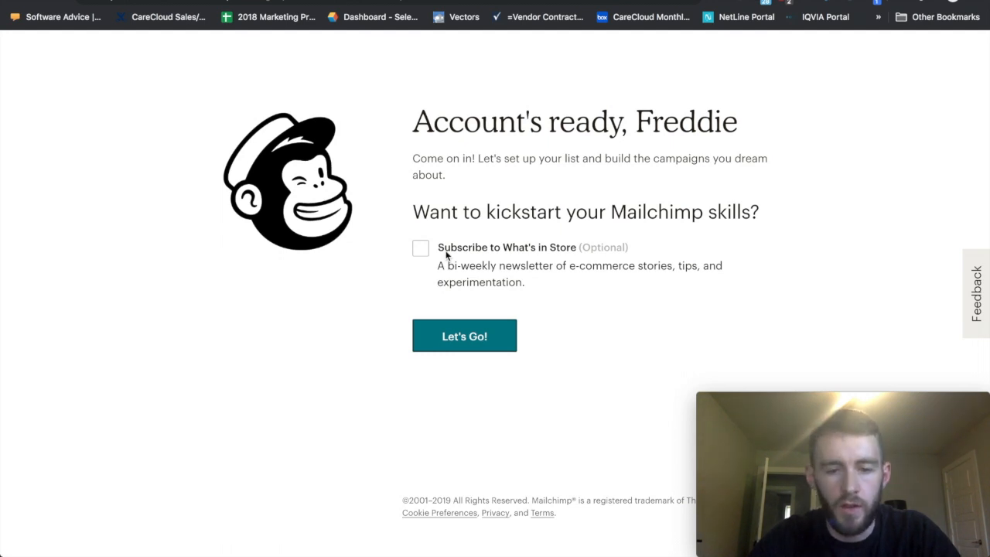
{"action": "left_click", "coordinate": [464, 336]}
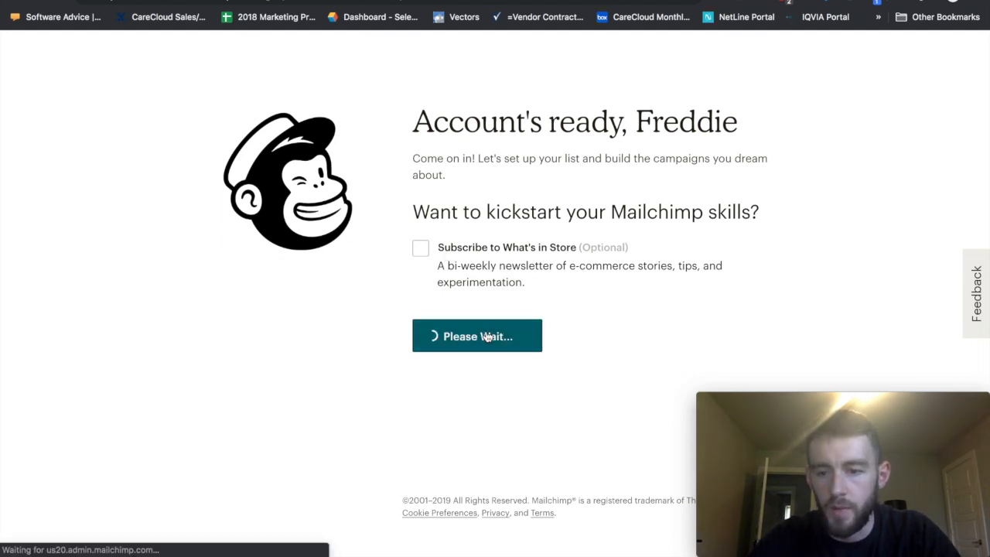
{"action": "left_click", "coordinate": [478, 335]}
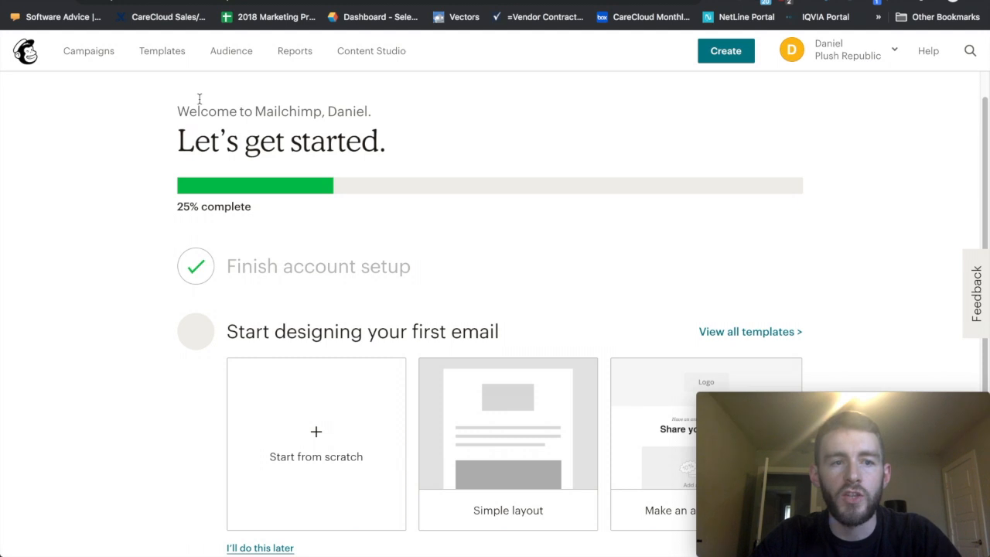
Scroll through the Let's get started checklist, then bring up the account name dropdown.
{"action": "scroll", "scroll_direction": "down", "scroll_amount": 3}
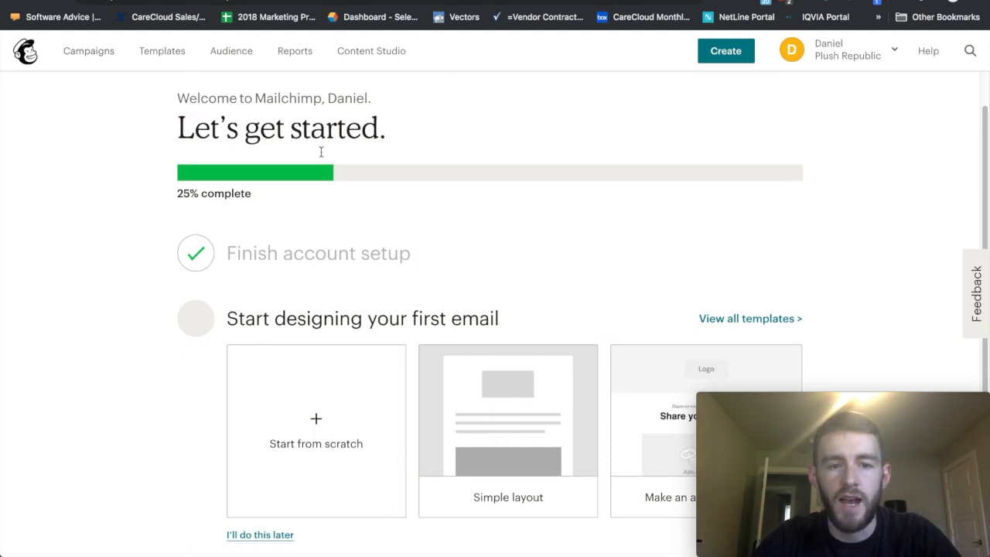
{"action": "scroll", "scroll_direction": "down", "scroll_amount": 3}
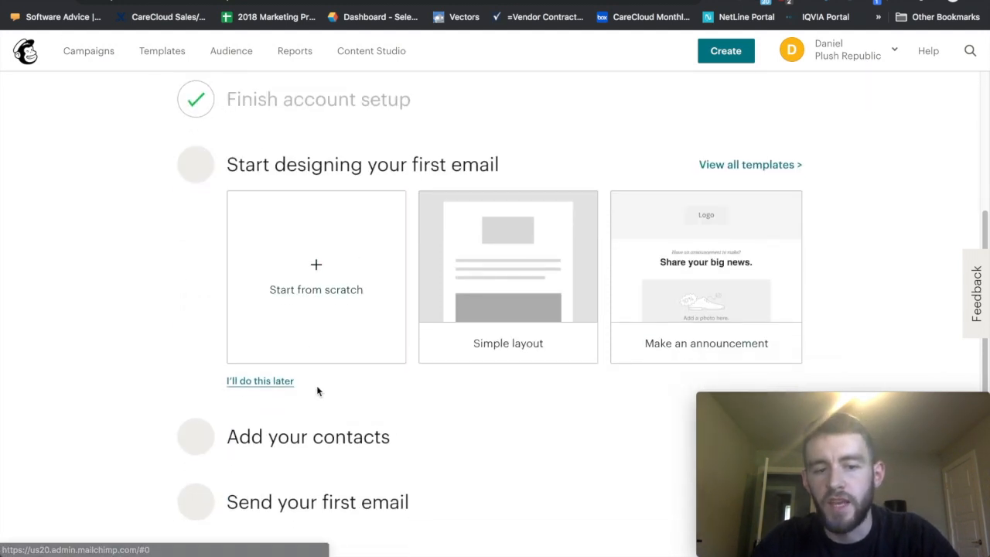
{"action": "scroll", "scroll_direction": "down", "scroll_amount": 3}
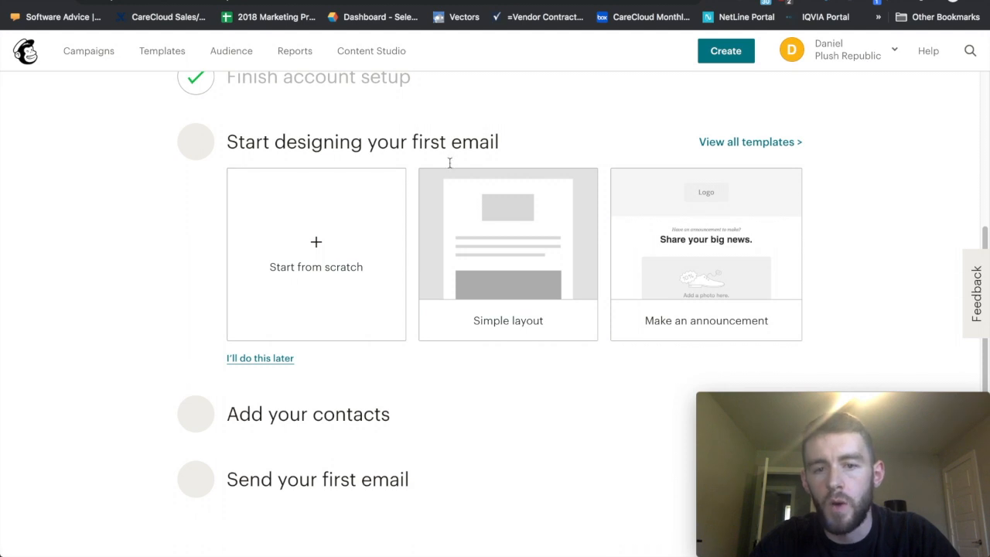
{"action": "mouse_move", "coordinate": [247, 405]}
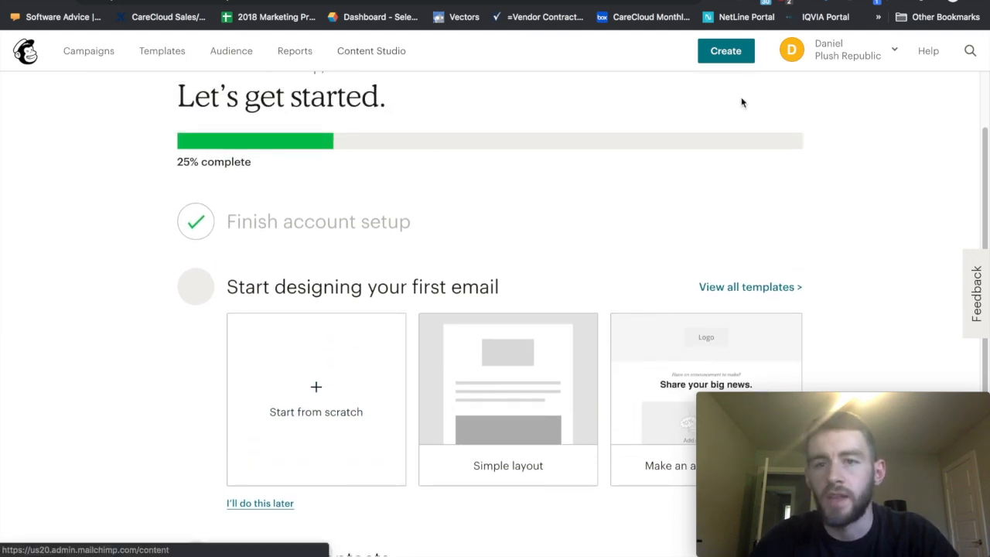
{"action": "left_click", "coordinate": [847, 50]}
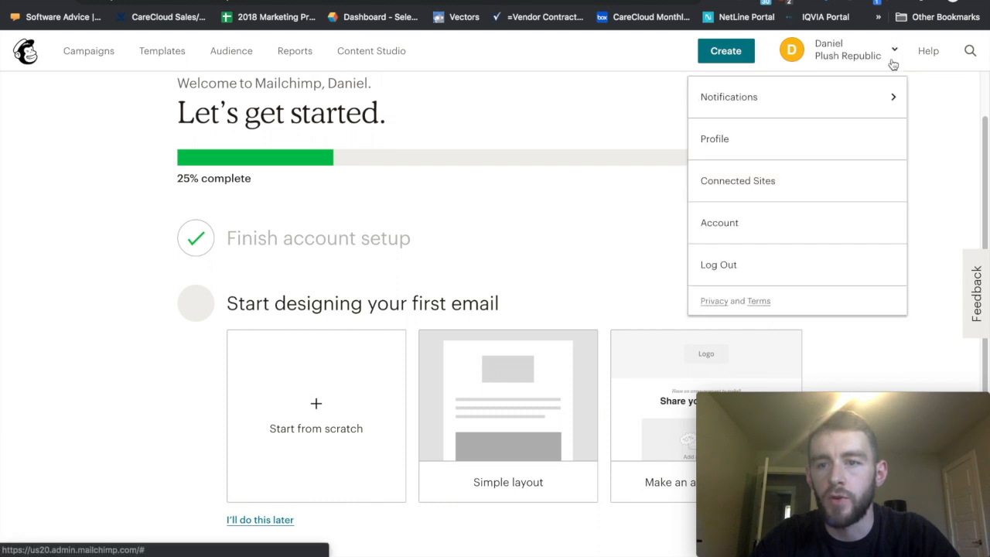
{"action": "mouse_move", "coordinate": [819, 258]}
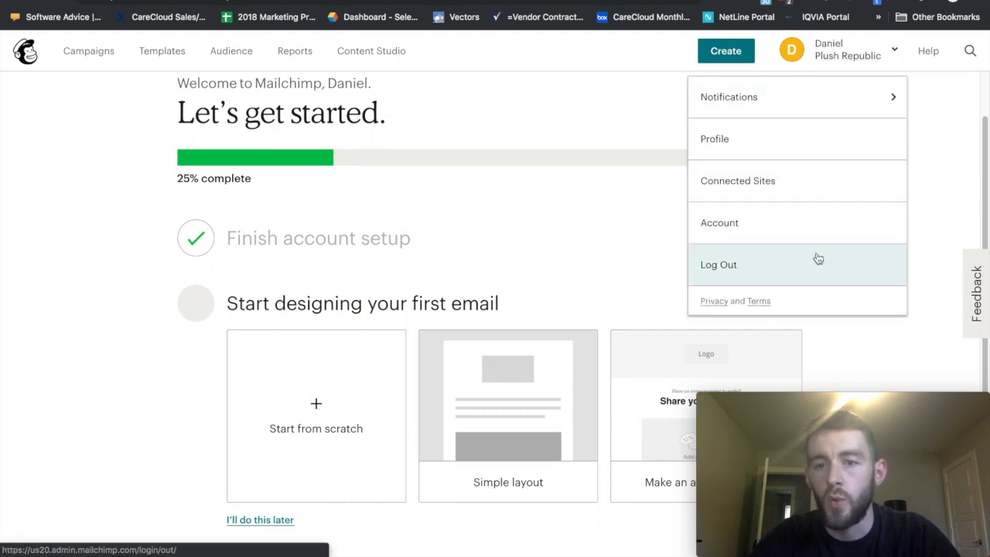
{"action": "mouse_move", "coordinate": [747, 143]}
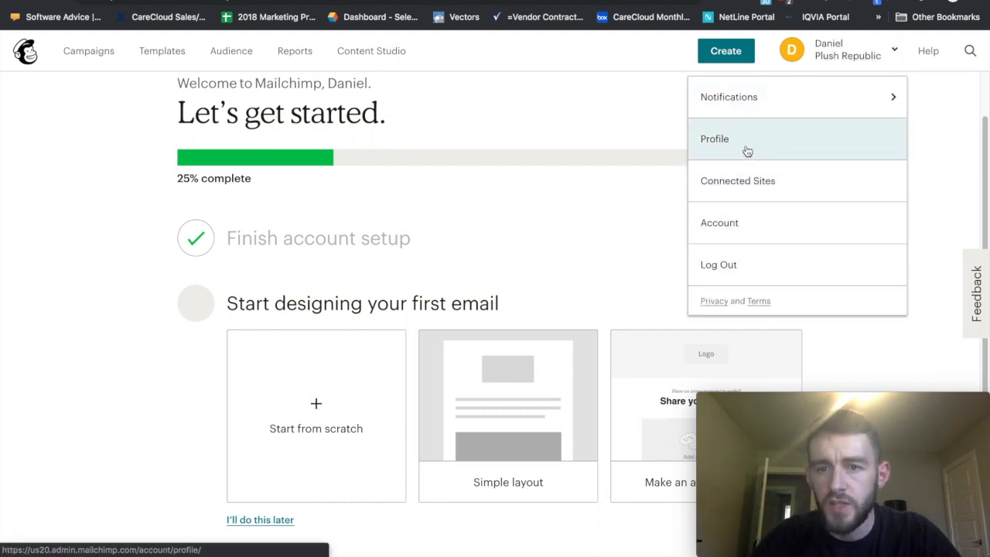
Open Profile, start a photo upload and cancel it, review the form, and reopen the account menu.
{"action": "left_click", "coordinate": [713, 138]}
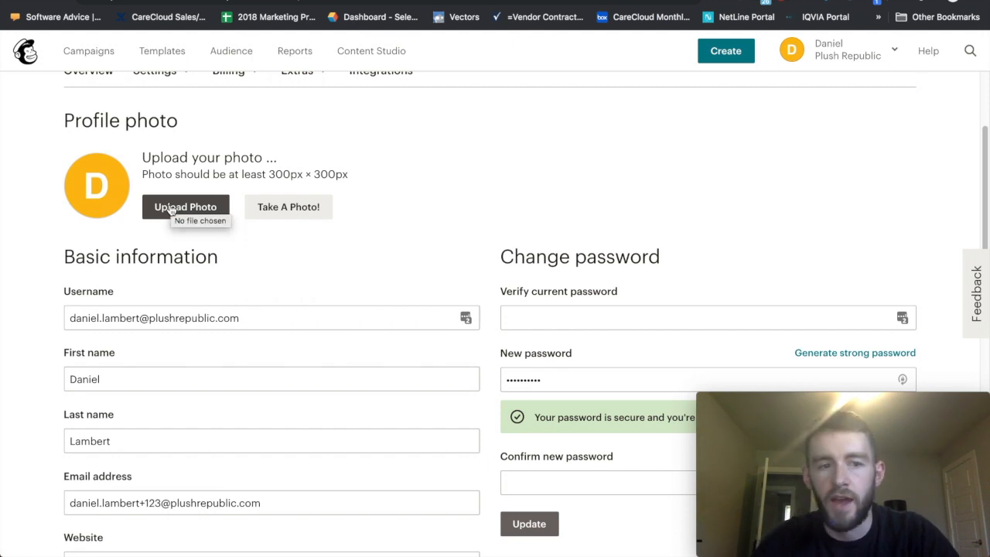
{"action": "left_click", "coordinate": [185, 207]}
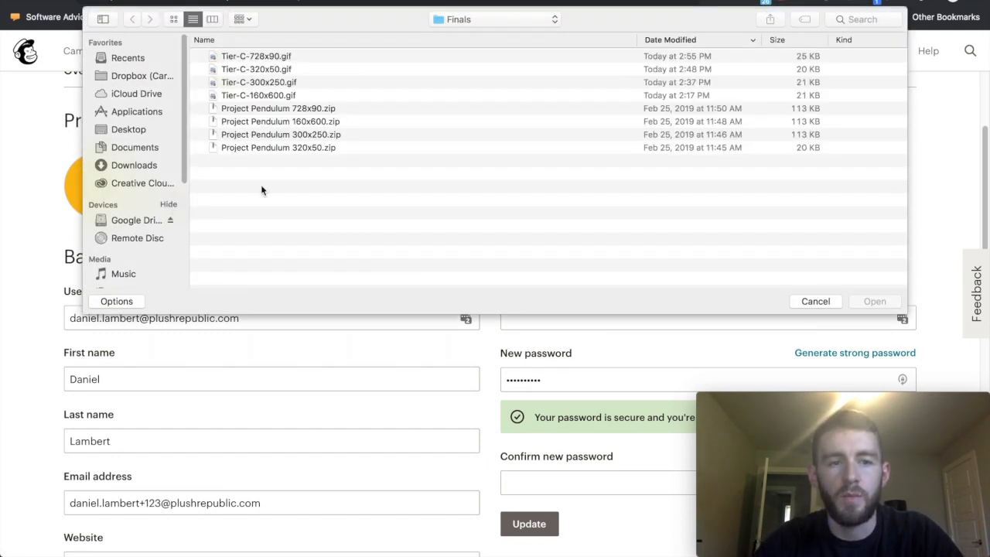
{"action": "left_click", "coordinate": [814, 301]}
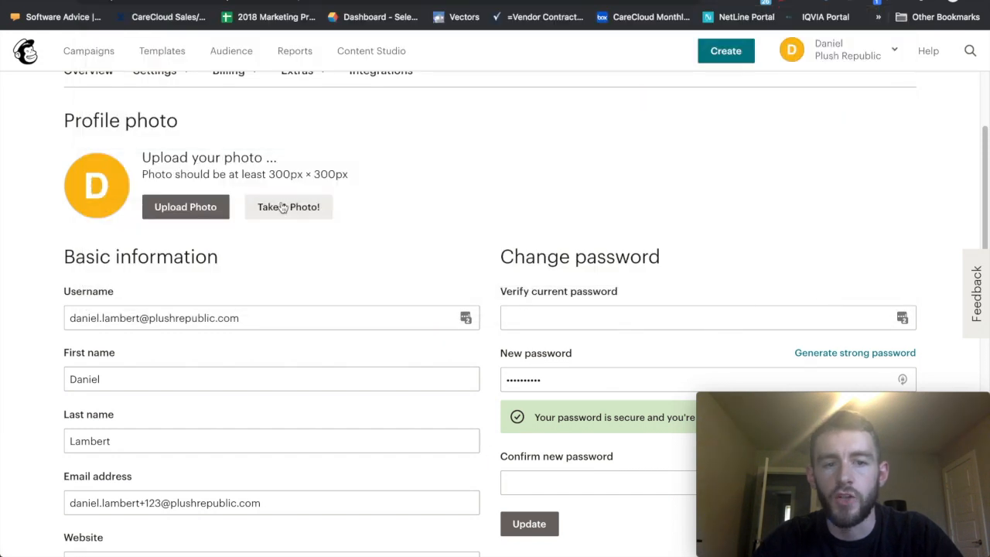
{"action": "scroll", "scroll_direction": "down", "scroll_amount": 3}
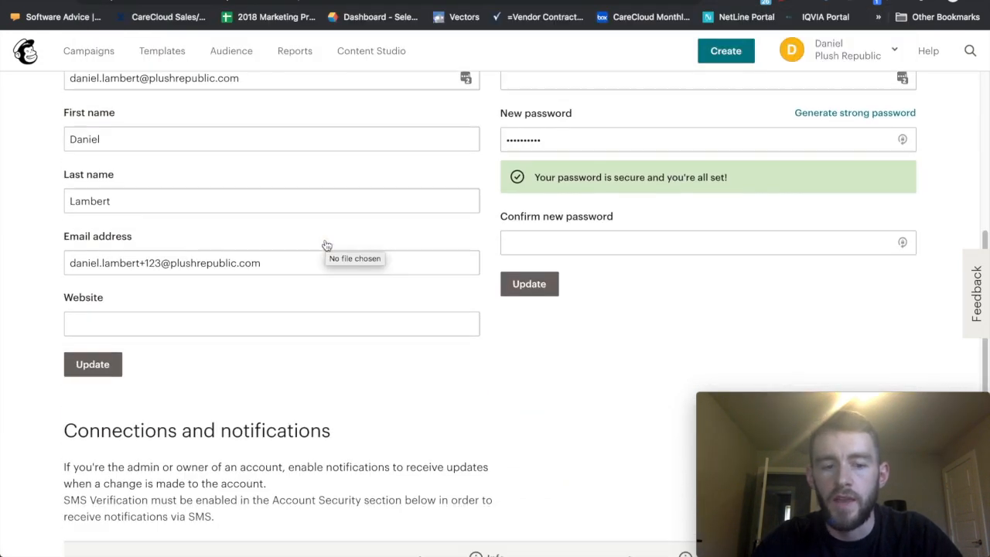
{"action": "scroll", "scroll_direction": "down", "scroll_amount": 3}
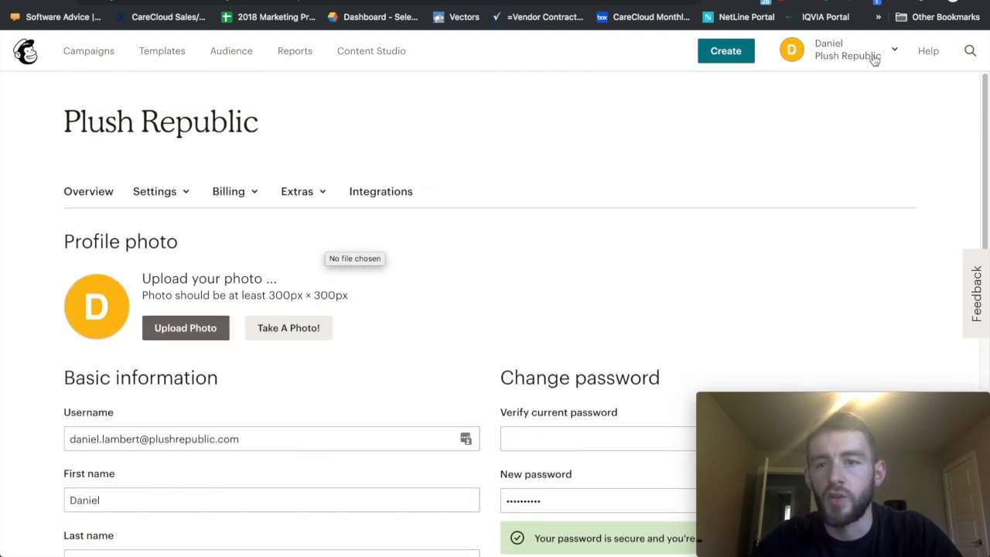
{"action": "left_click", "coordinate": [847, 50]}
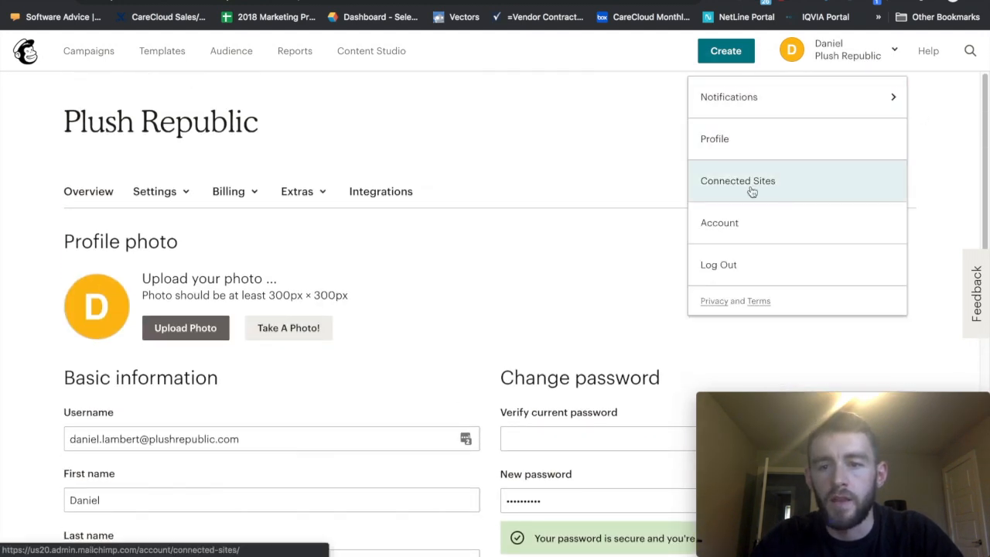
Open Account and scroll through the Free Plan limits and Account issues sections.
{"action": "left_click", "coordinate": [88, 191]}
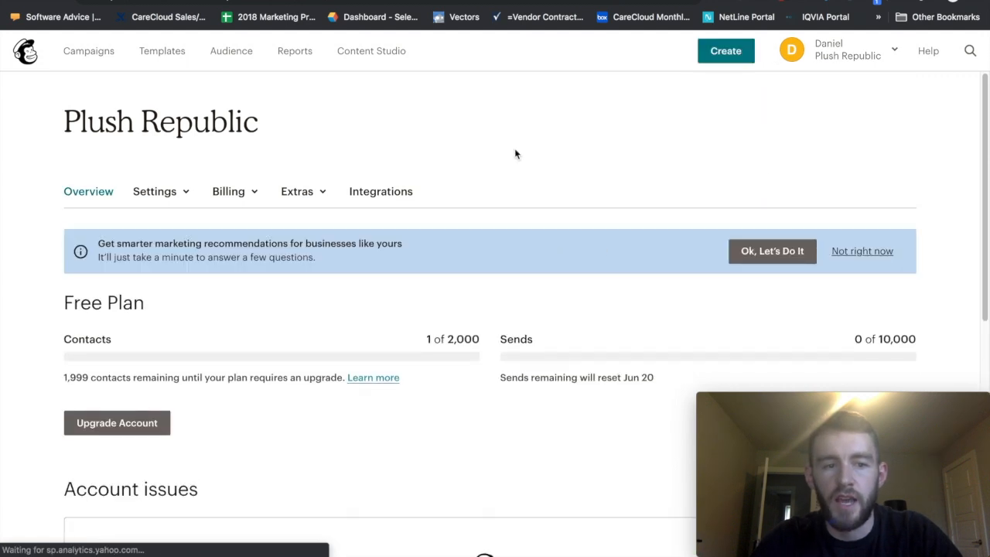
{"action": "scroll", "scroll_direction": "down", "scroll_amount": 3}
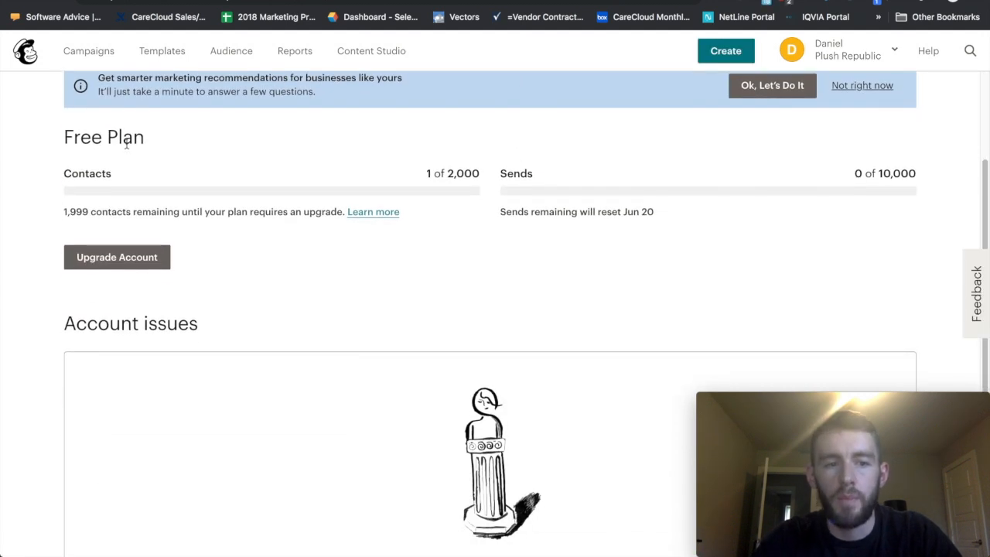
{"action": "mouse_move", "coordinate": [192, 200]}
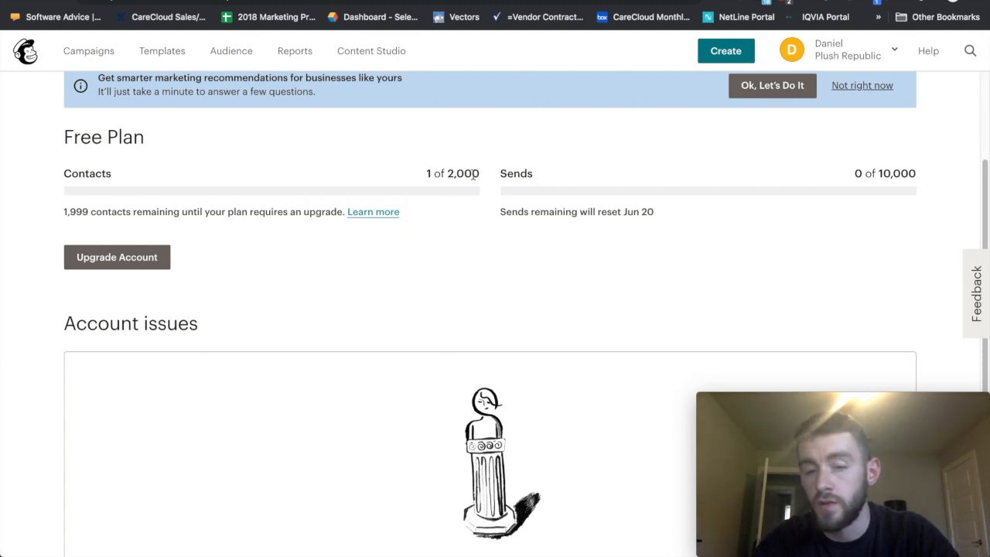
{"action": "mouse_move", "coordinate": [427, 169]}
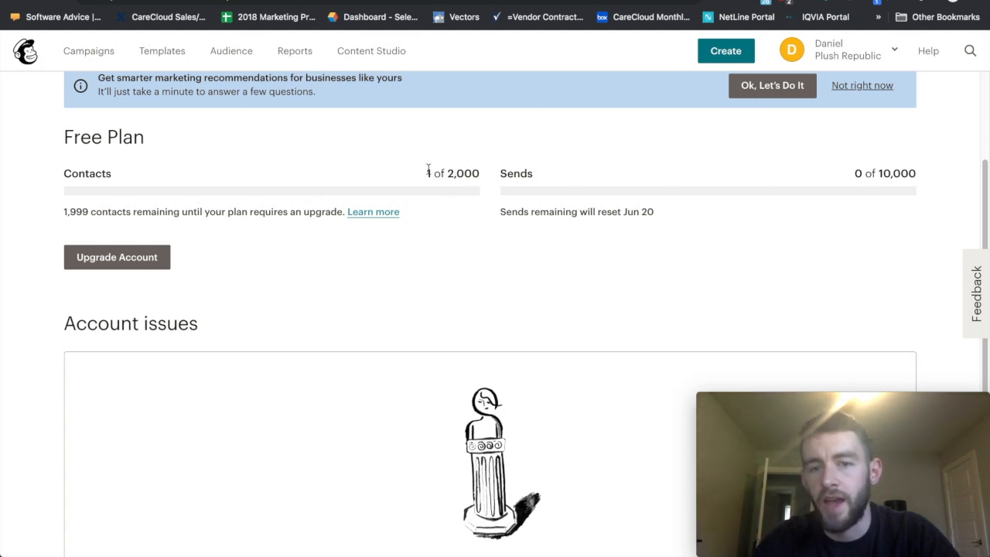
{"action": "mouse_move", "coordinate": [808, 169]}
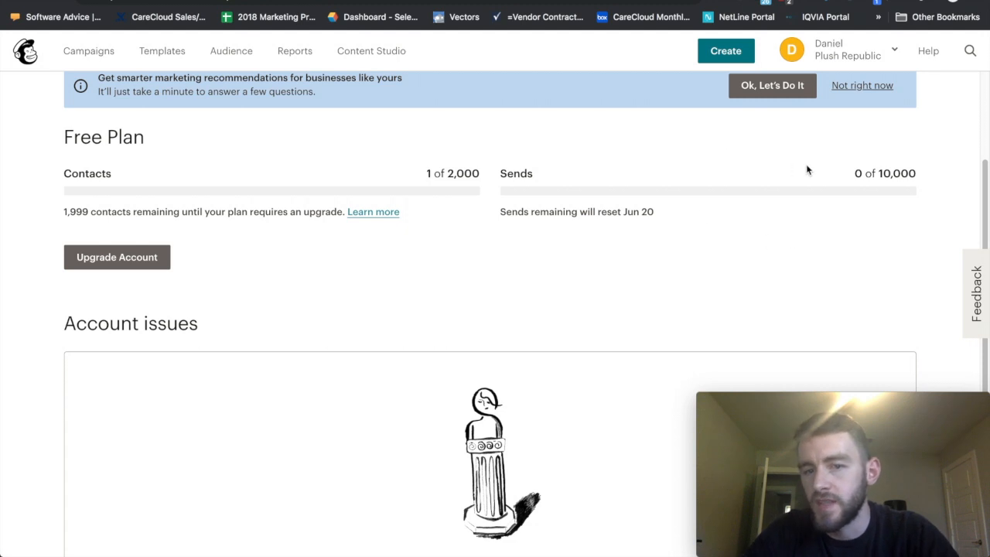
{"action": "mouse_move", "coordinate": [683, 148]}
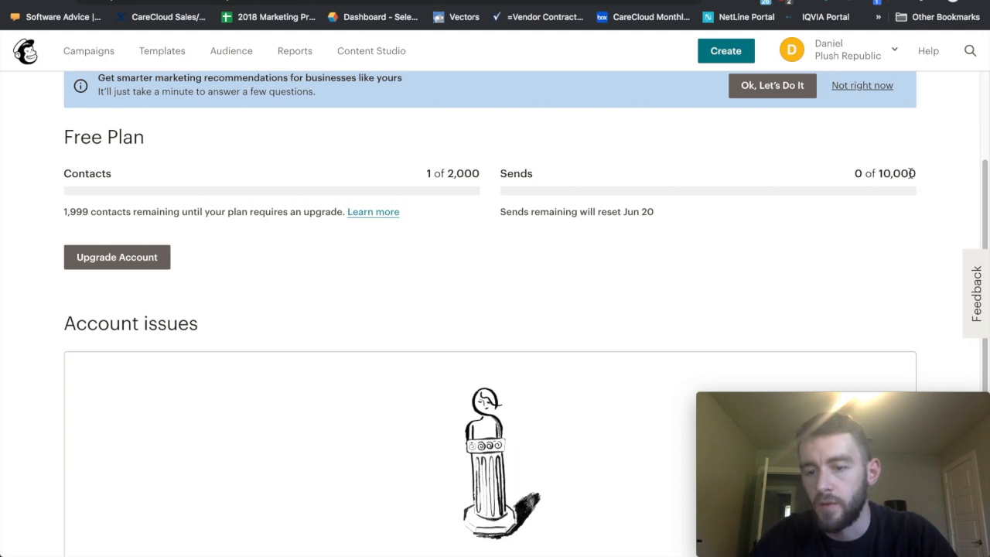
{"action": "scroll", "scroll_direction": "down", "scroll_amount": 3}
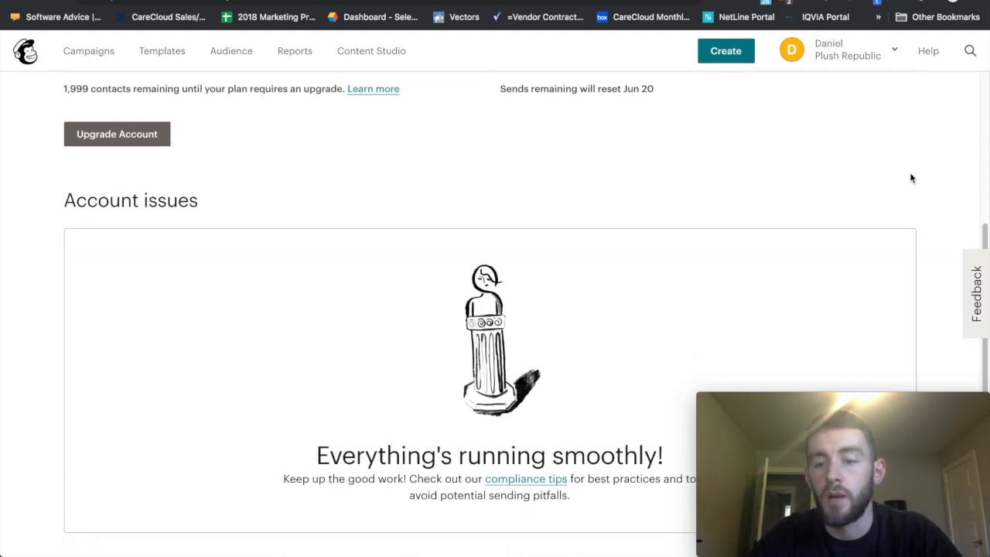
{"action": "scroll", "scroll_direction": "down", "scroll_amount": 3}
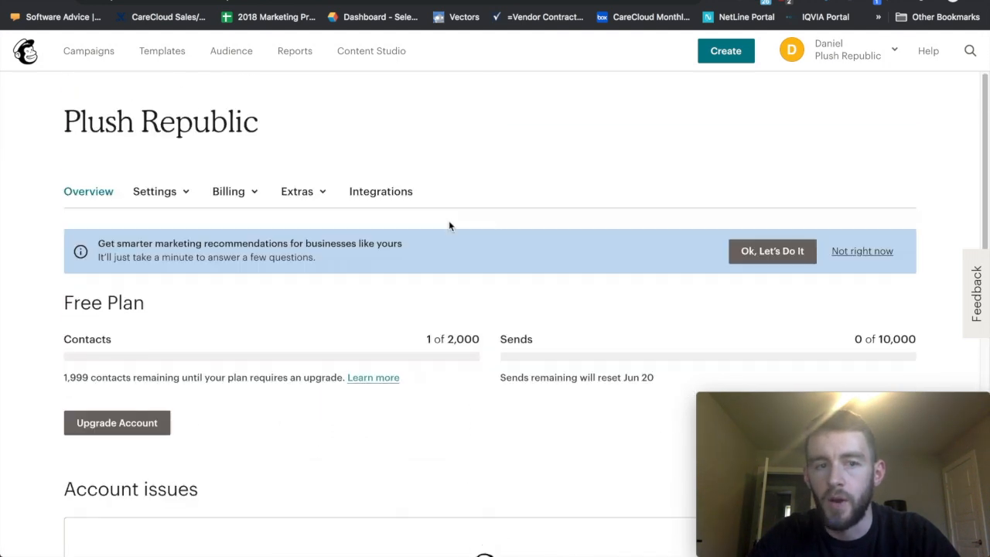
Open account Details, review the Email from Mailchimp preferences, and save them.
{"action": "left_click", "coordinate": [155, 191]}
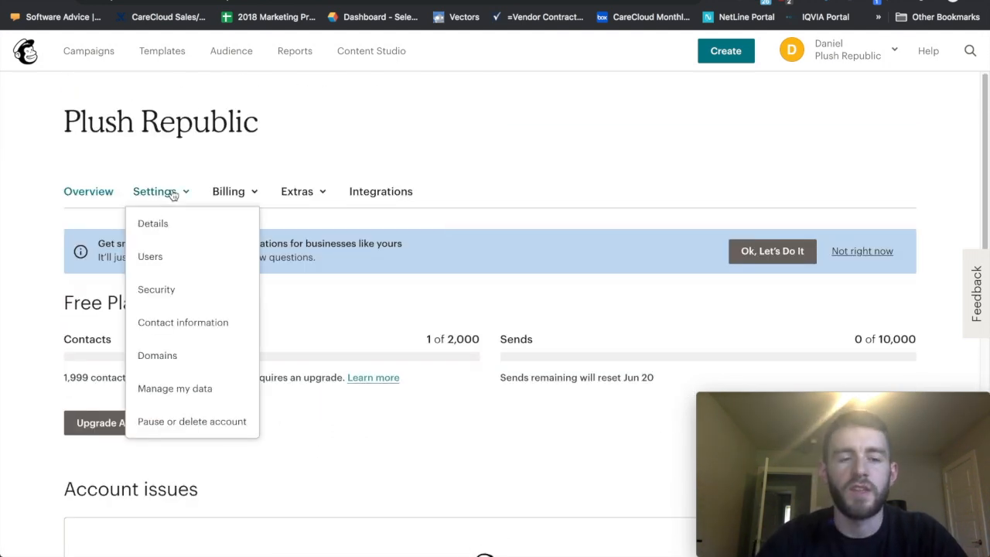
{"action": "left_click", "coordinate": [153, 223]}
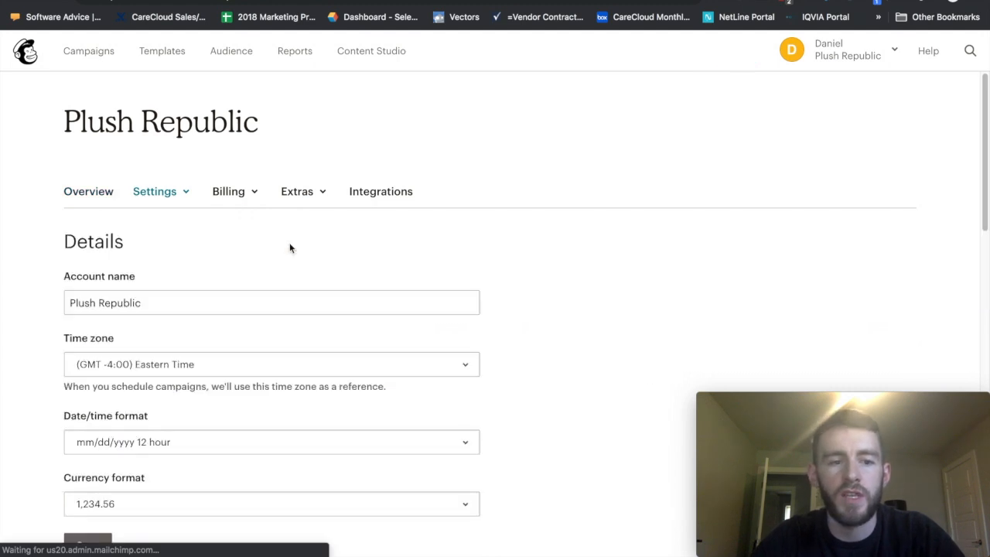
{"action": "scroll", "scroll_direction": "down", "scroll_amount": 3}
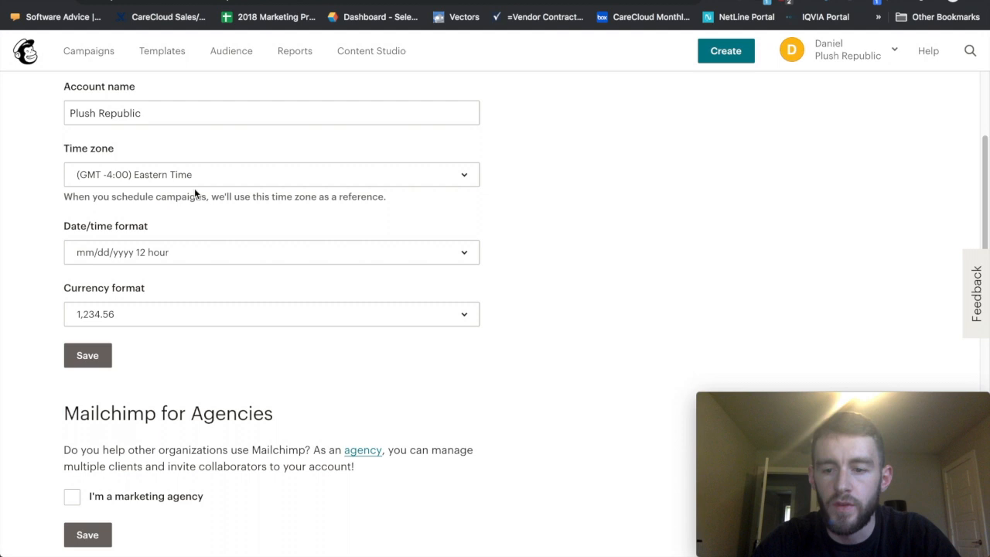
{"action": "scroll", "scroll_direction": "down", "scroll_amount": 3}
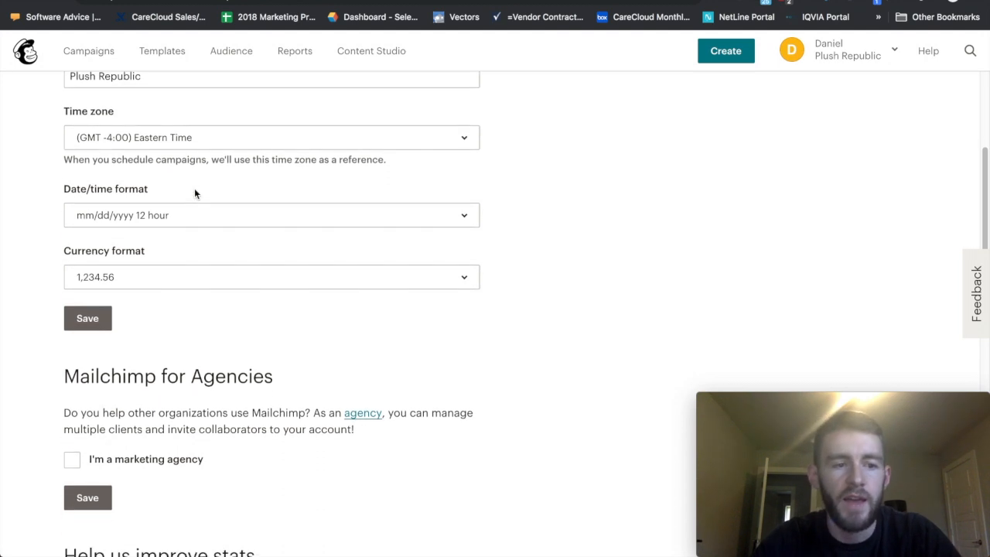
{"action": "scroll", "scroll_direction": "down", "scroll_amount": 3}
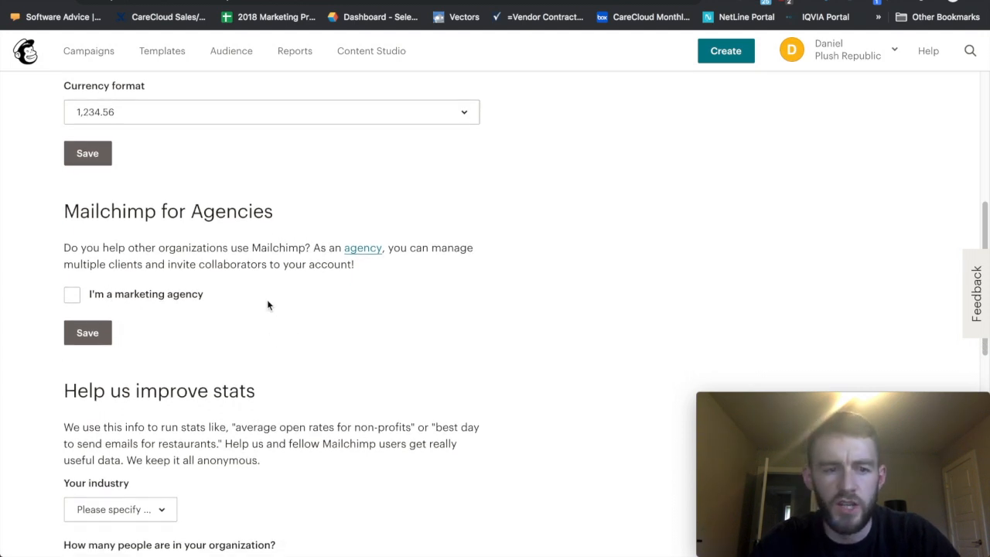
{"action": "scroll", "scroll_direction": "down", "scroll_amount": 3}
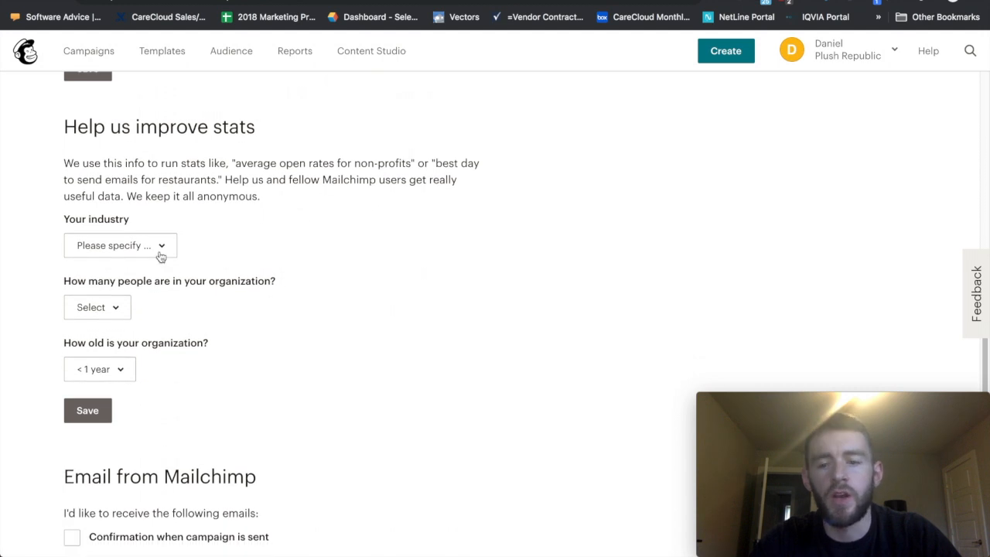
{"action": "mouse_move", "coordinate": [159, 251]}
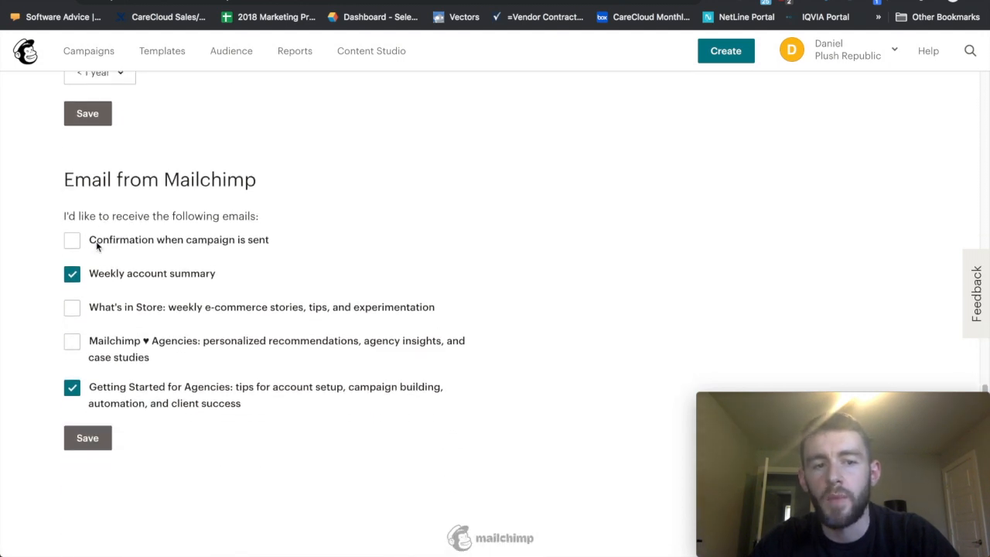
{"action": "mouse_move", "coordinate": [184, 341]}
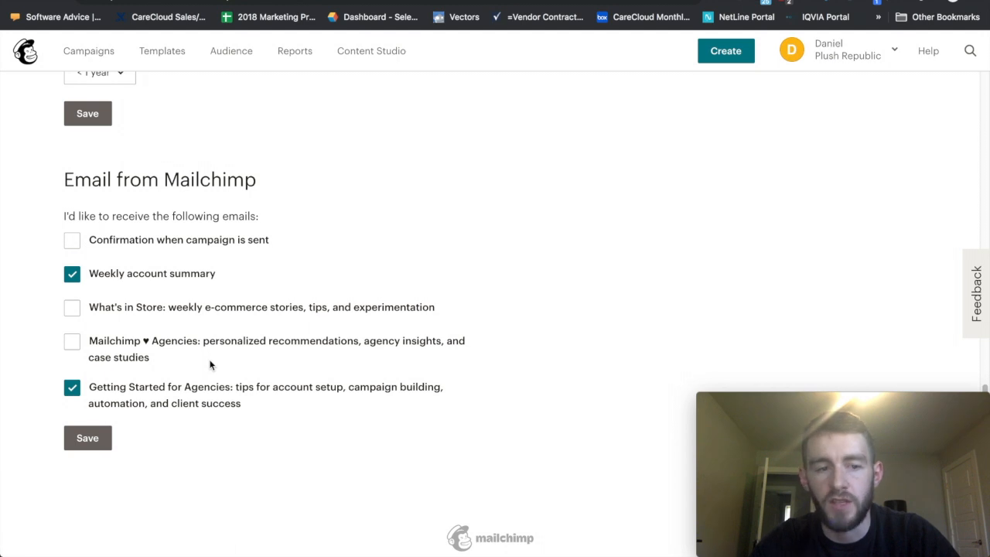
{"action": "mouse_move", "coordinate": [121, 214]}
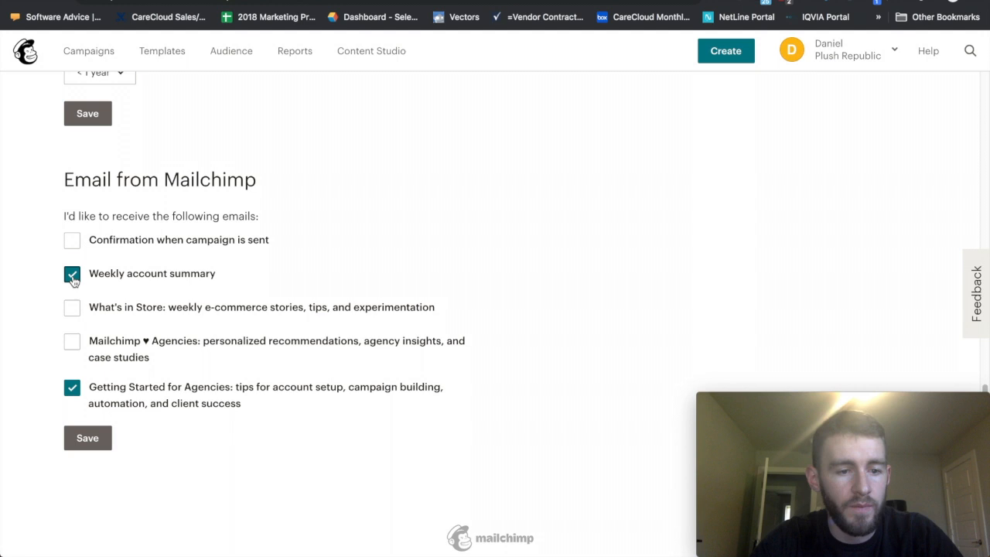
{"action": "left_click", "coordinate": [87, 438]}
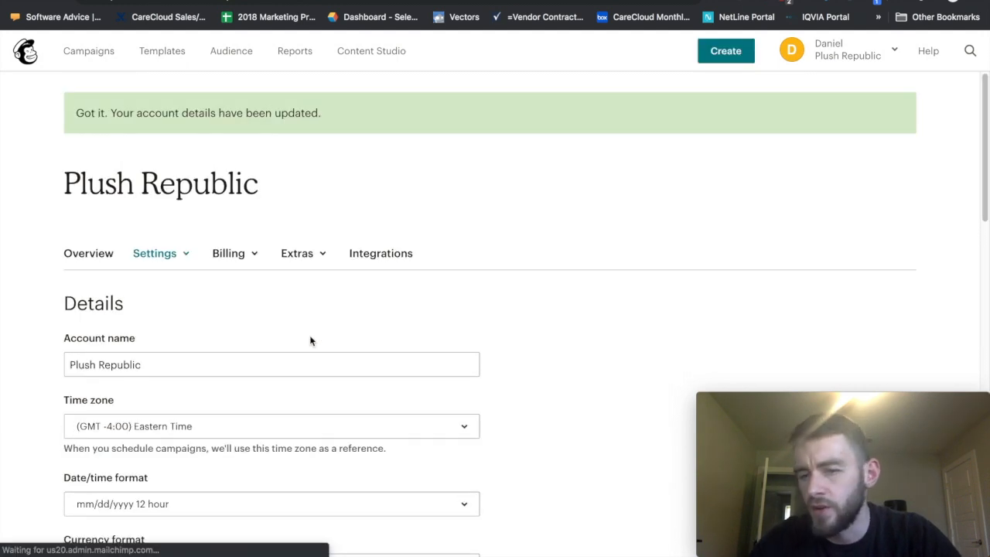
Go to the Users page, which shows one owner and no remaining seats.
{"action": "left_click", "coordinate": [154, 253]}
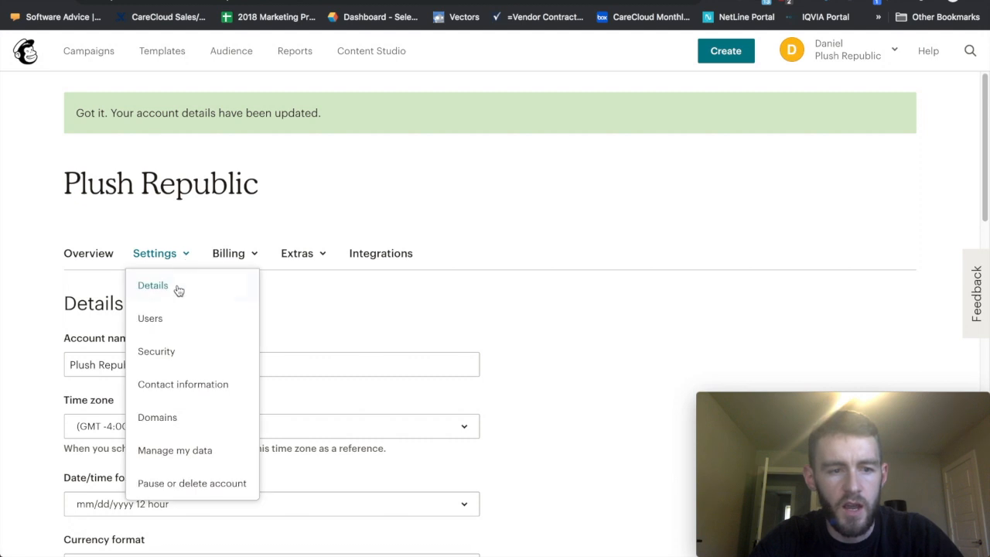
{"action": "mouse_move", "coordinate": [150, 318]}
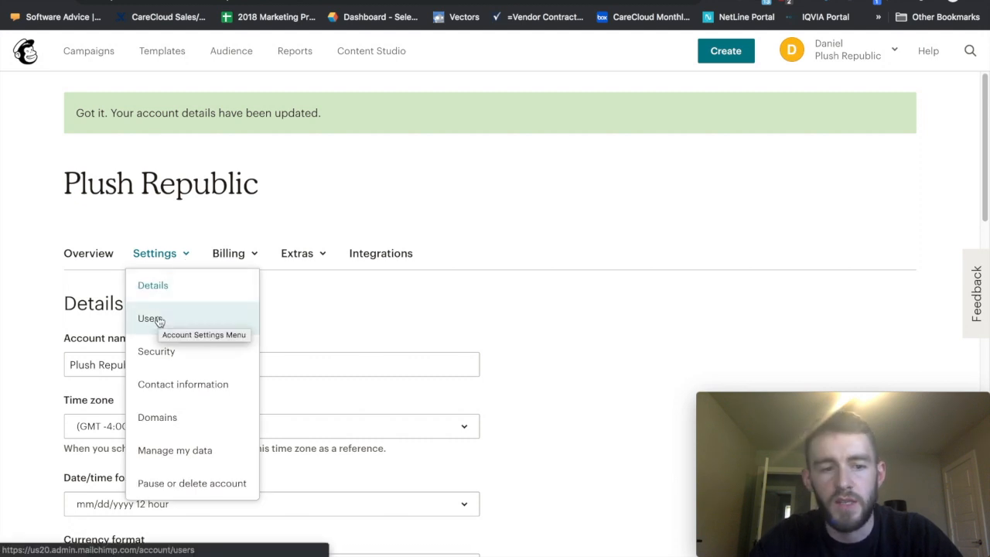
{"action": "left_click", "coordinate": [148, 318]}
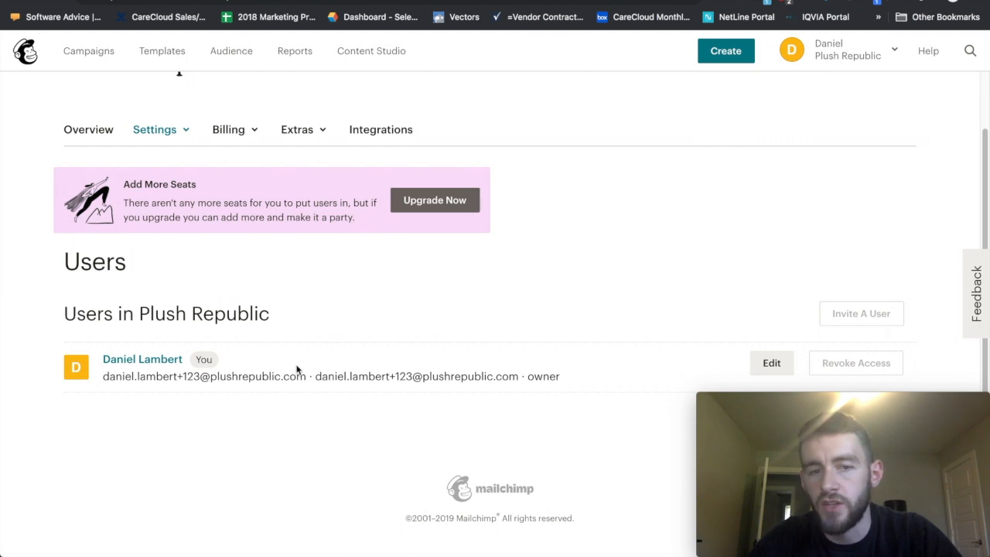
{"action": "mouse_move", "coordinate": [340, 394]}
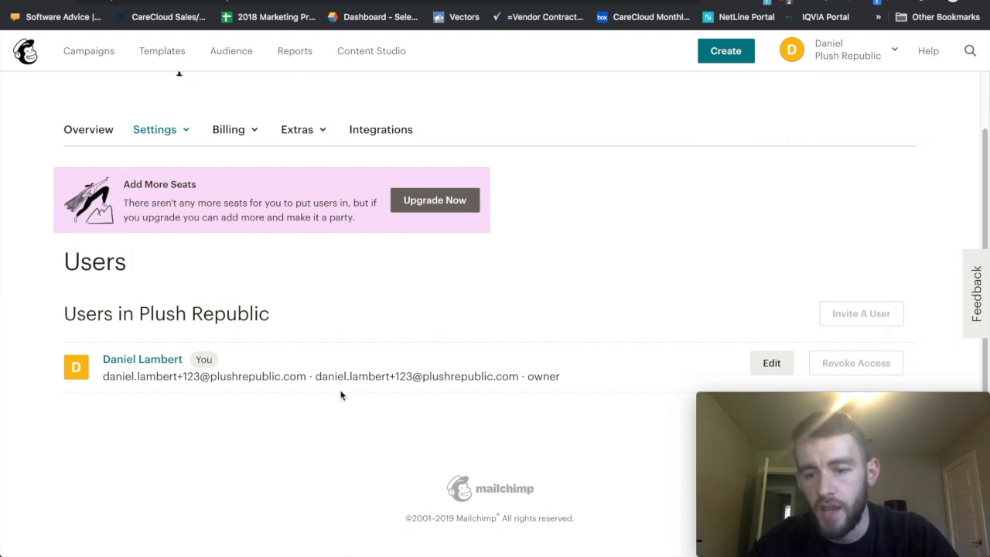
{"action": "left_click", "coordinate": [154, 129]}
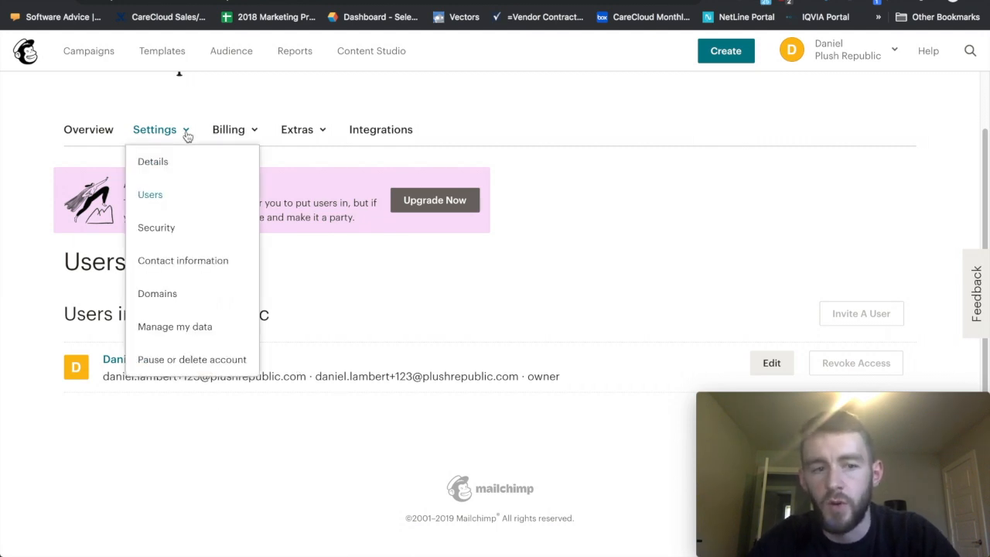
Review the Security page's two-factor authentication and account verification options, none enabled.
{"action": "left_click", "coordinate": [157, 227]}
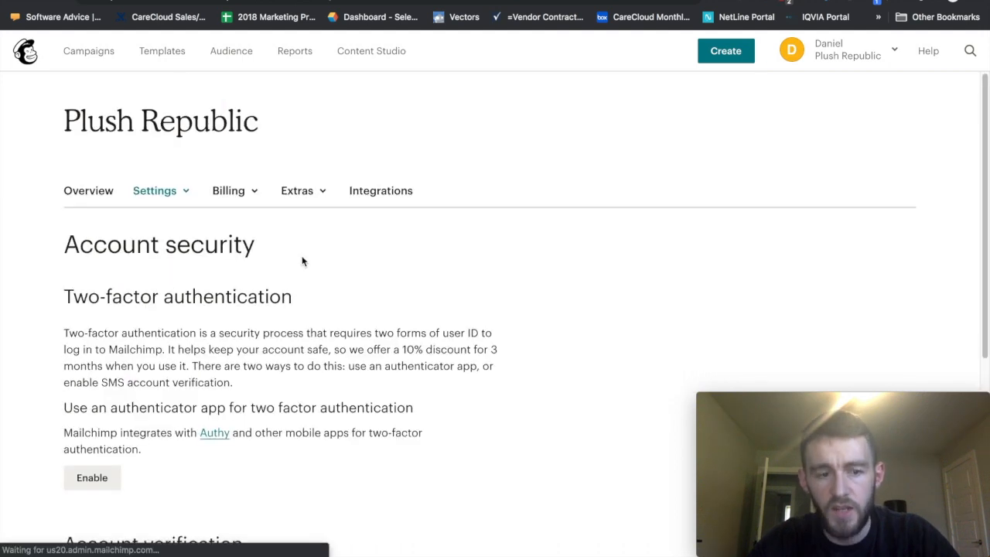
{"action": "scroll", "scroll_direction": "down", "scroll_amount": 3}
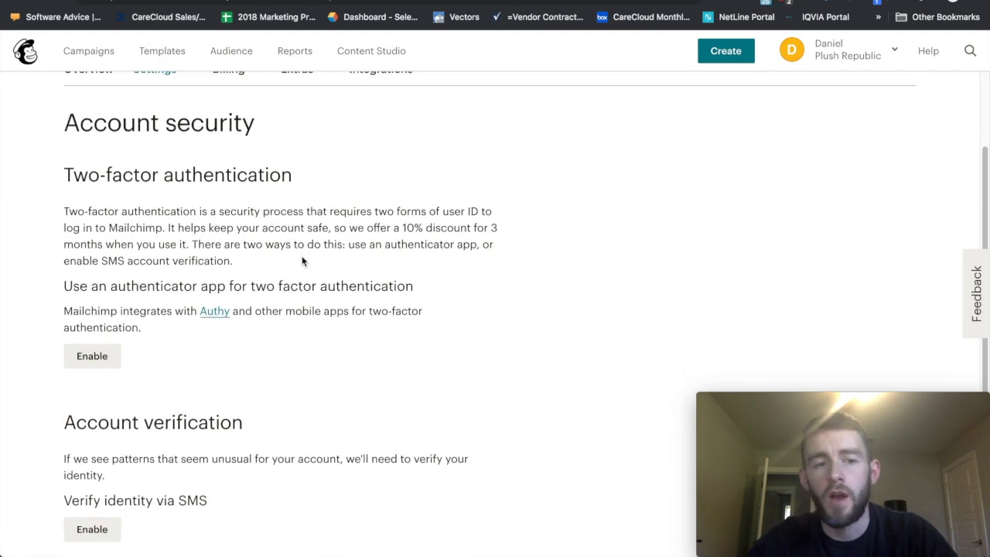
{"action": "scroll", "scroll_direction": "down", "scroll_amount": 3}
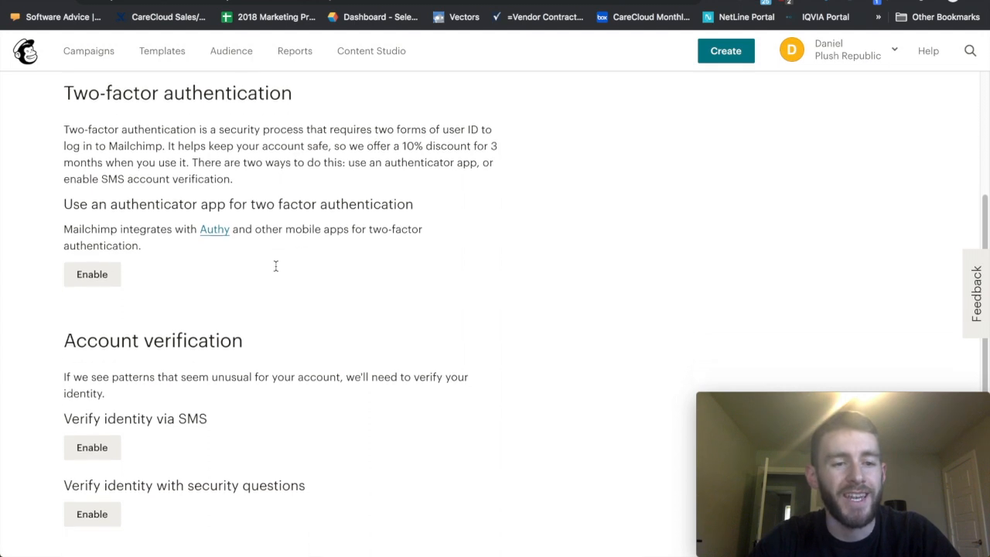
{"action": "scroll", "scroll_direction": "down", "scroll_amount": 3}
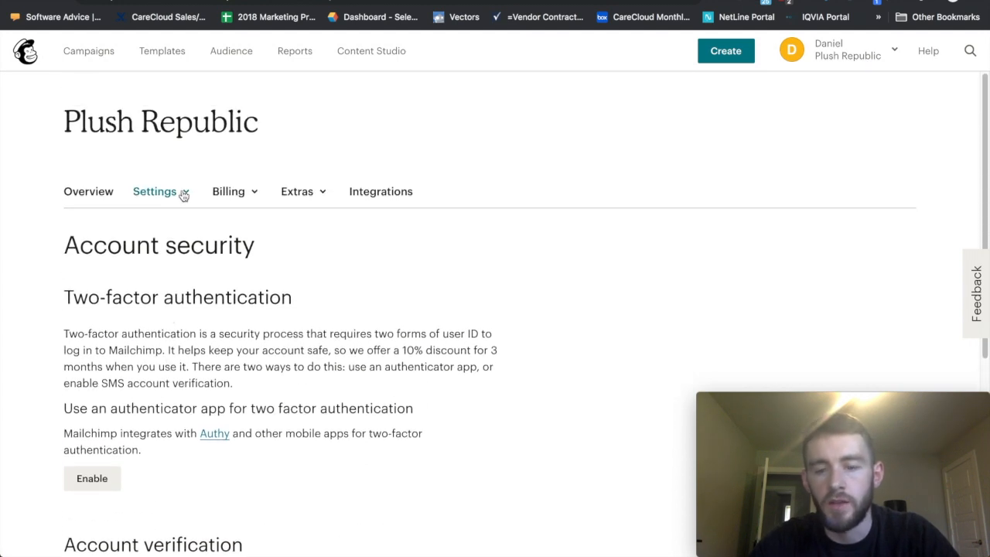
{"action": "mouse_move", "coordinate": [155, 191]}
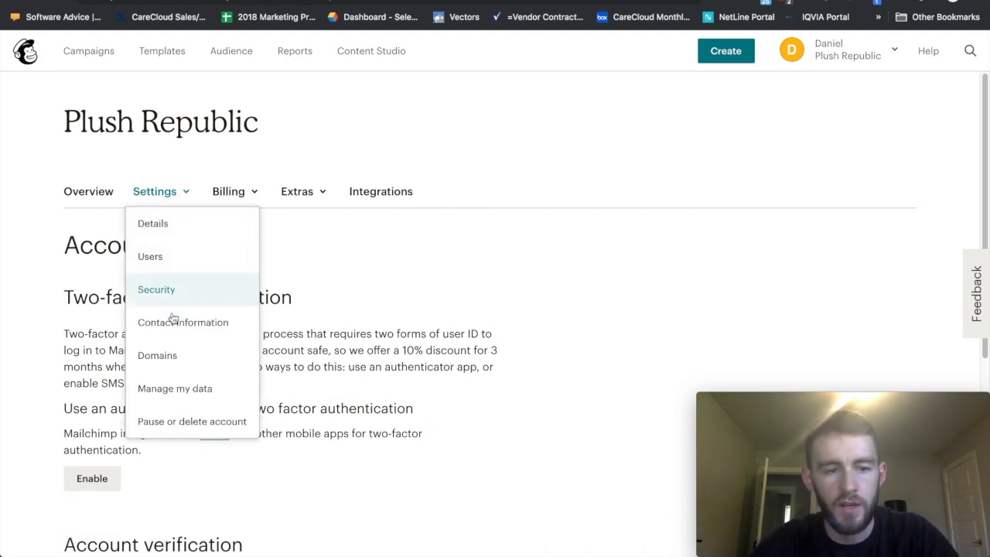
Scroll through contact information: profile, primary contact, billing info and list details.
{"action": "left_click", "coordinate": [183, 322]}
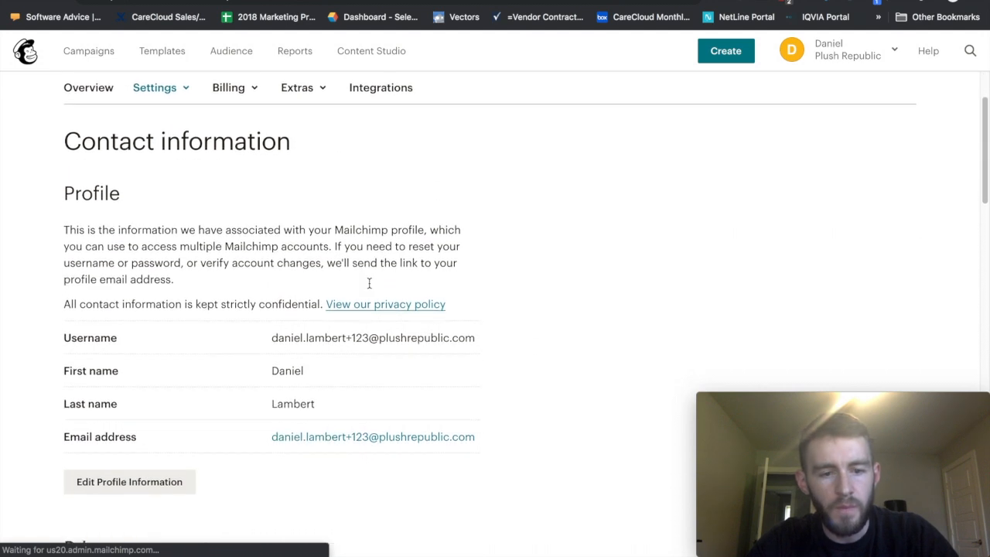
{"action": "scroll", "scroll_direction": "down", "scroll_amount": 3}
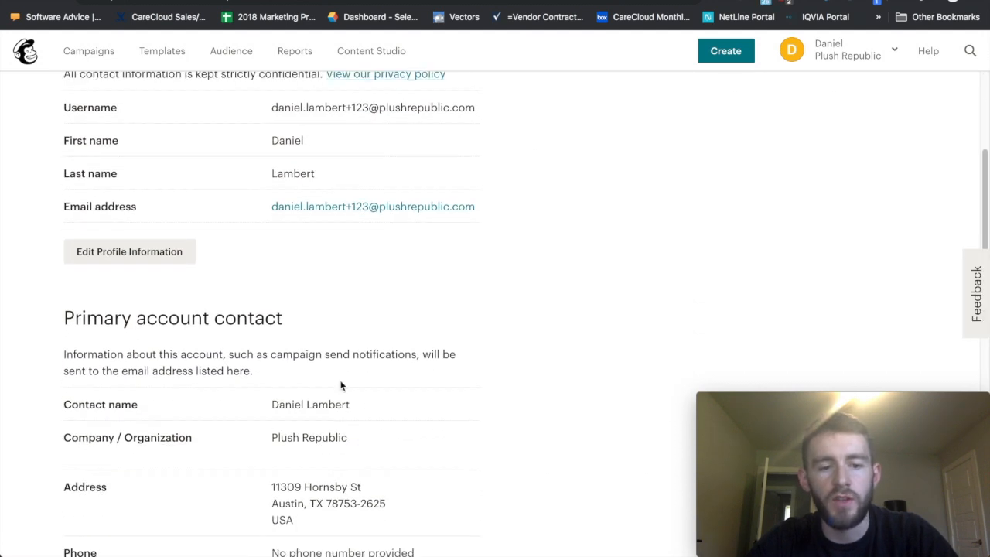
{"action": "scroll", "scroll_direction": "down", "scroll_amount": 3}
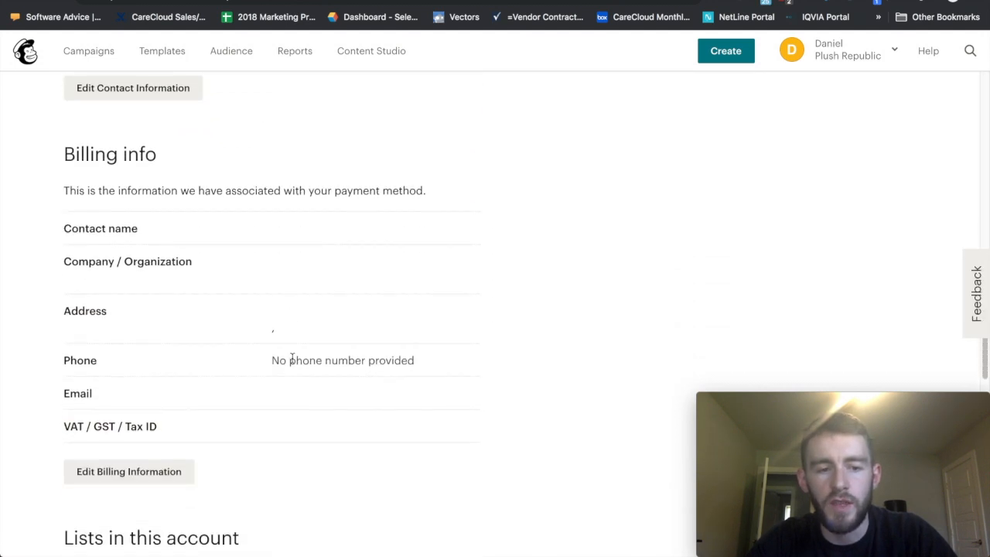
{"action": "scroll", "scroll_direction": "down", "scroll_amount": 3}
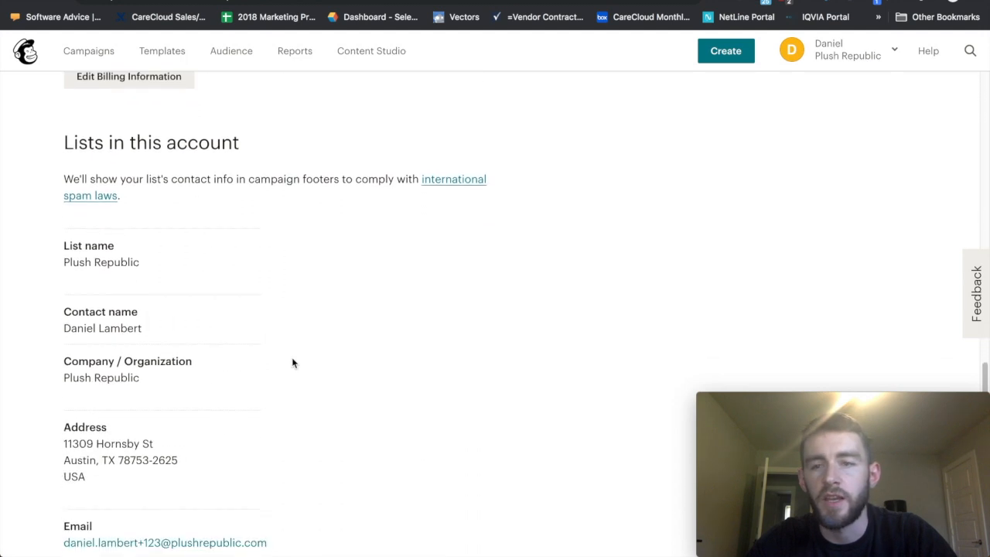
{"action": "scroll", "scroll_direction": "down", "scroll_amount": 3}
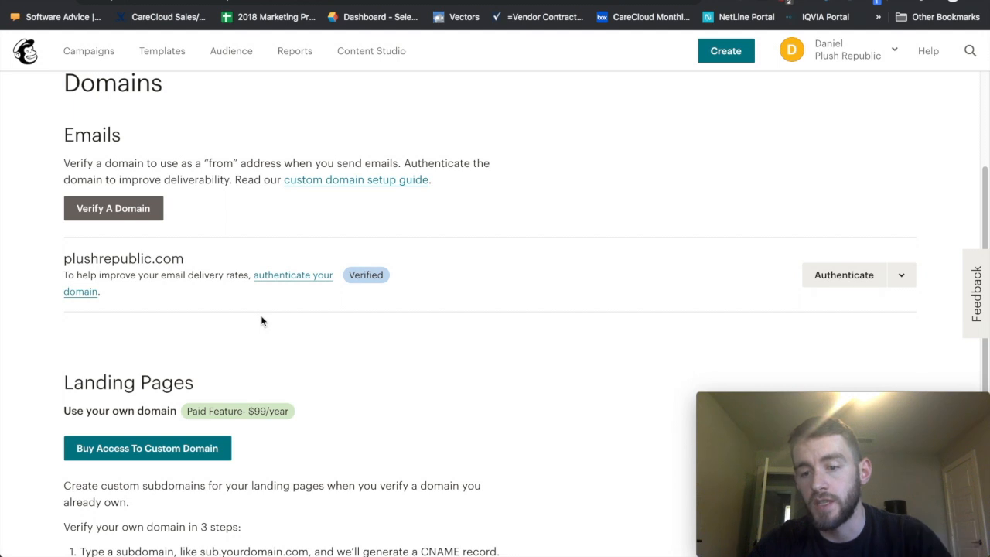
{"action": "mouse_move", "coordinate": [270, 263]}
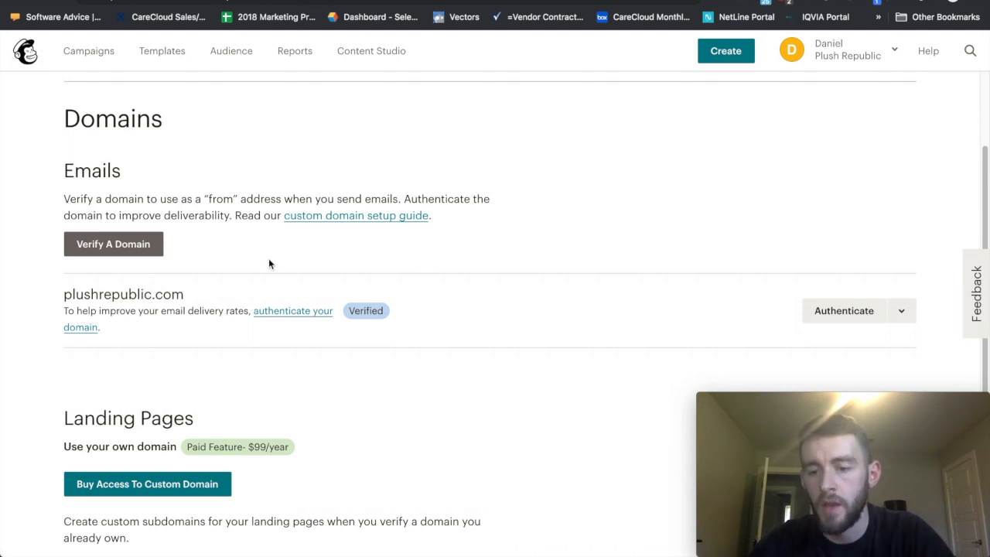
{"action": "mouse_move", "coordinate": [114, 243]}
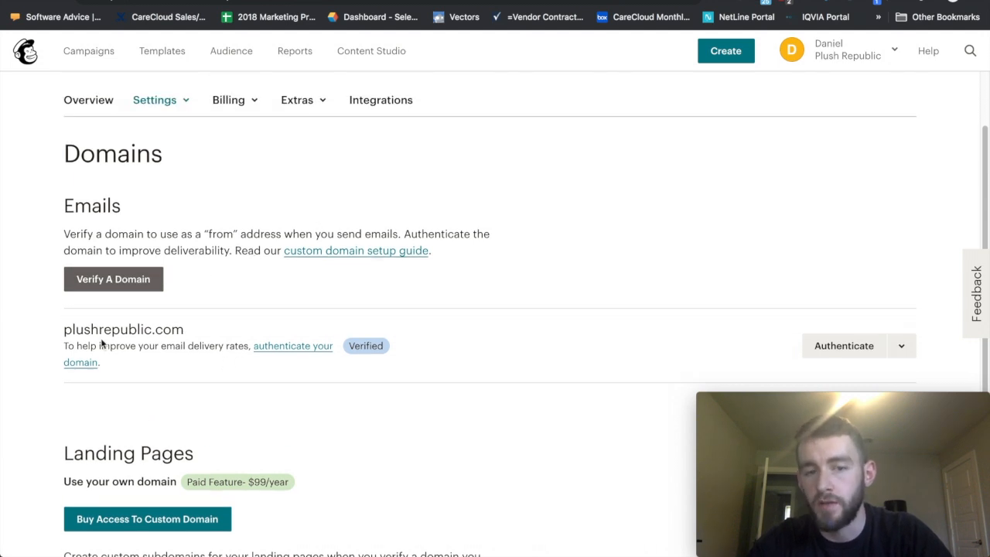
Reopen the settings list from the Domains page with plushrepublic.com verified.
{"action": "left_click", "coordinate": [155, 100]}
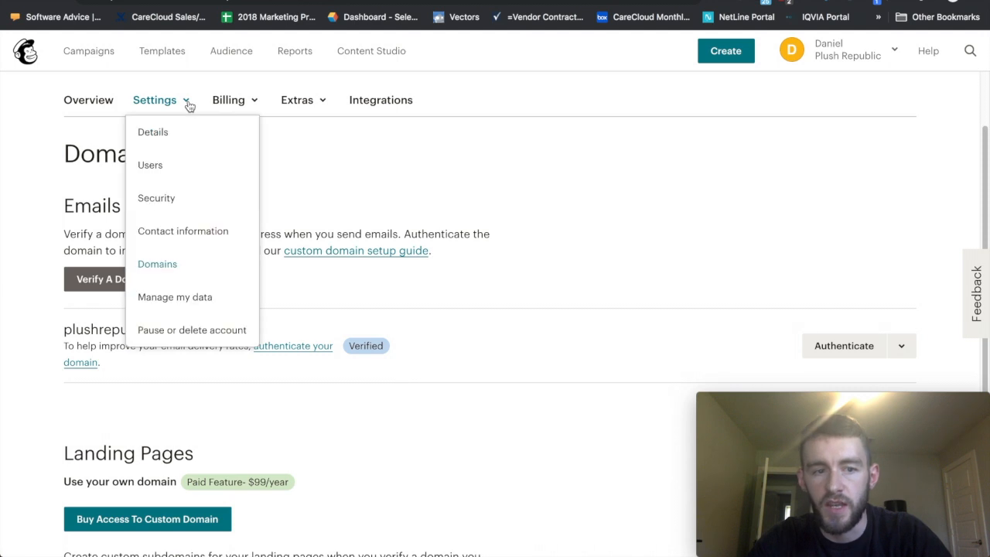
Review Manage my data's backup export and analytics settings, then list the billing pages.
{"action": "left_click", "coordinate": [157, 263]}
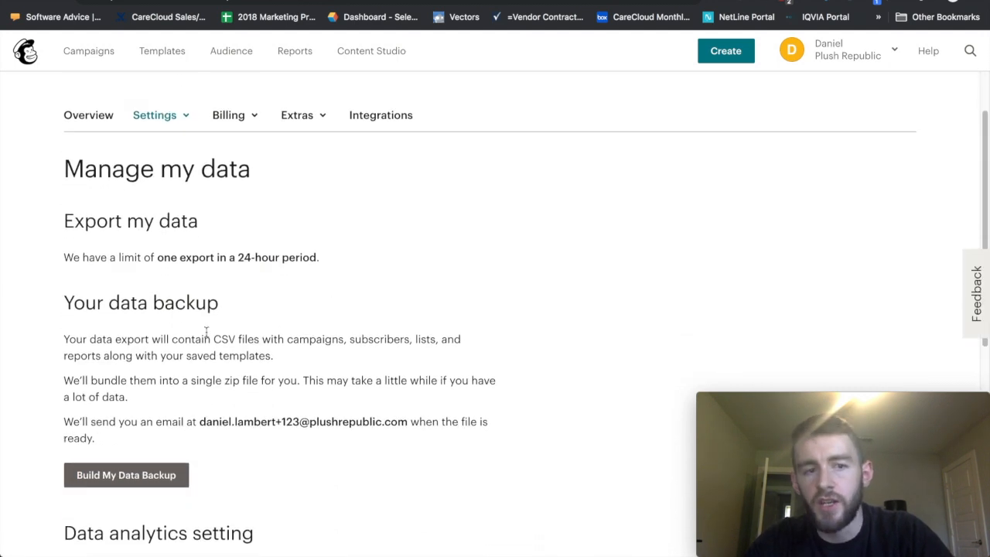
{"action": "scroll", "scroll_direction": "down", "scroll_amount": 3}
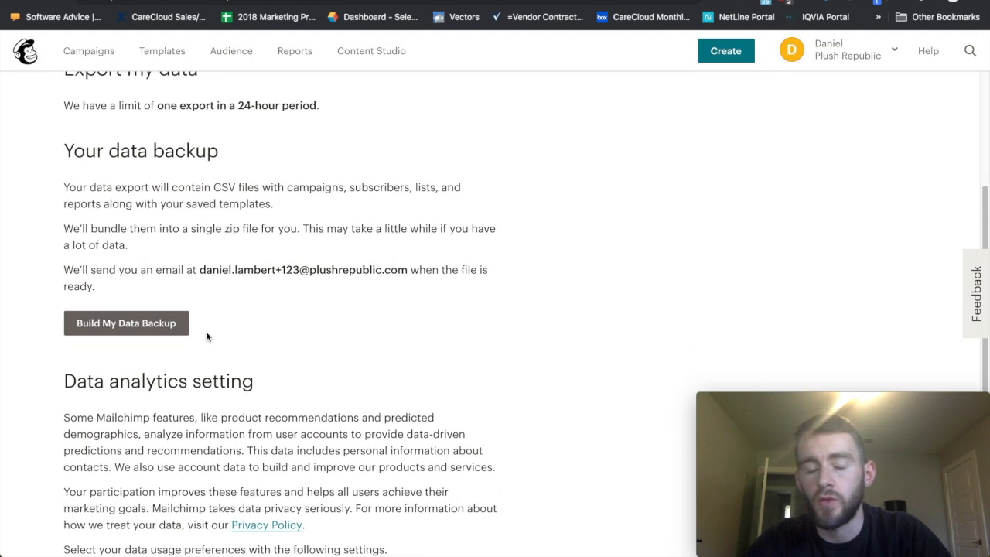
{"action": "scroll", "scroll_direction": "down", "scroll_amount": 3}
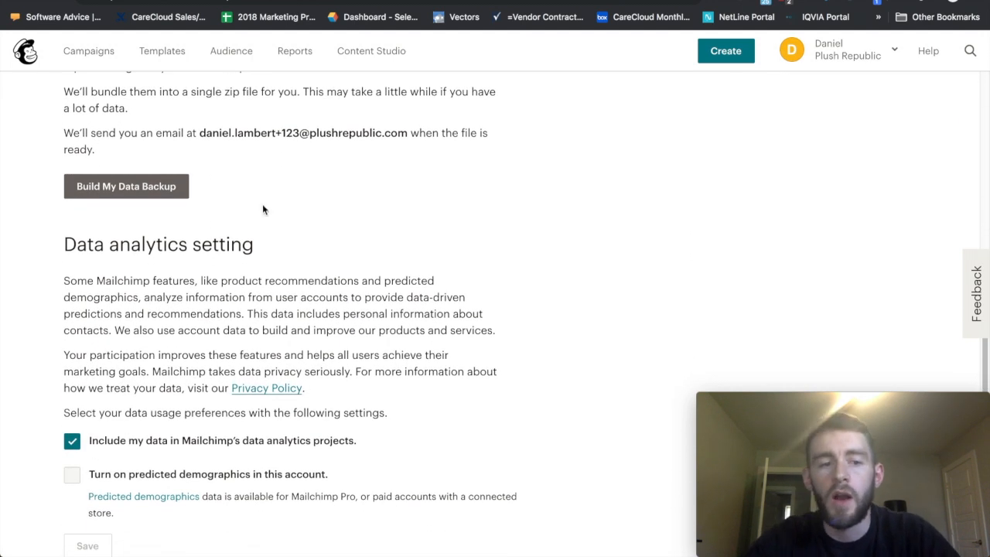
{"action": "left_click", "coordinate": [155, 191]}
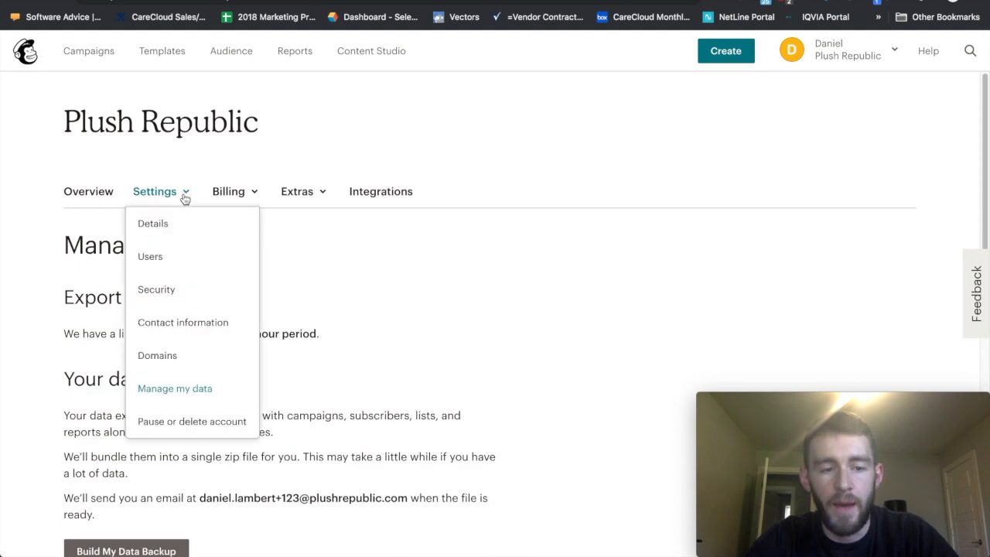
{"action": "mouse_move", "coordinate": [175, 422]}
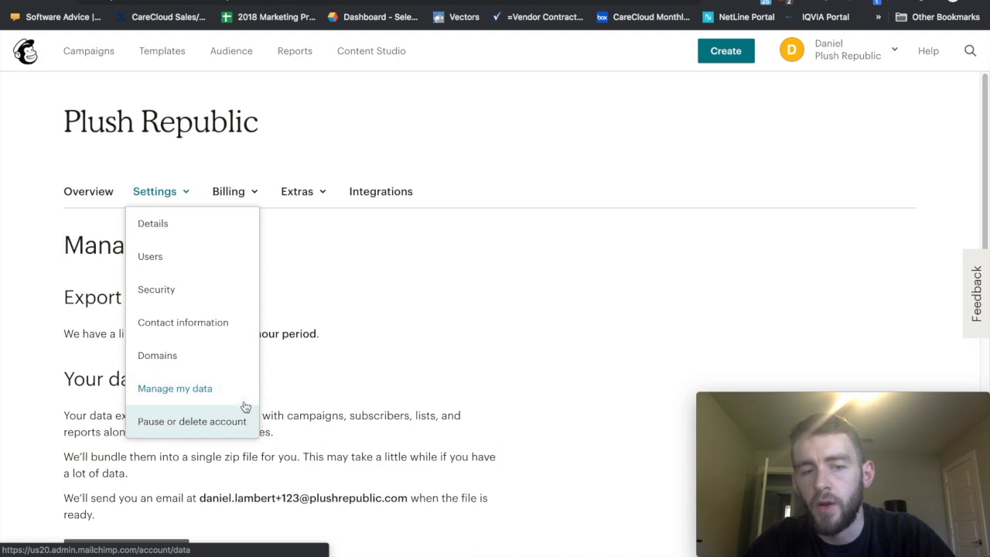
{"action": "left_click", "coordinate": [227, 191]}
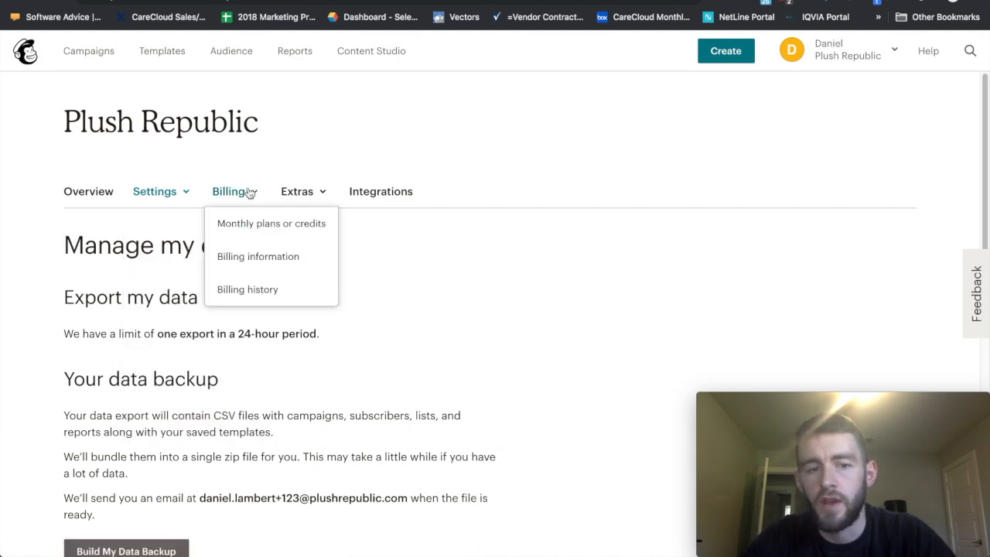
Review the monthly plans page showing the current Free Plan and Pay As You Go.
{"action": "left_click", "coordinate": [227, 191]}
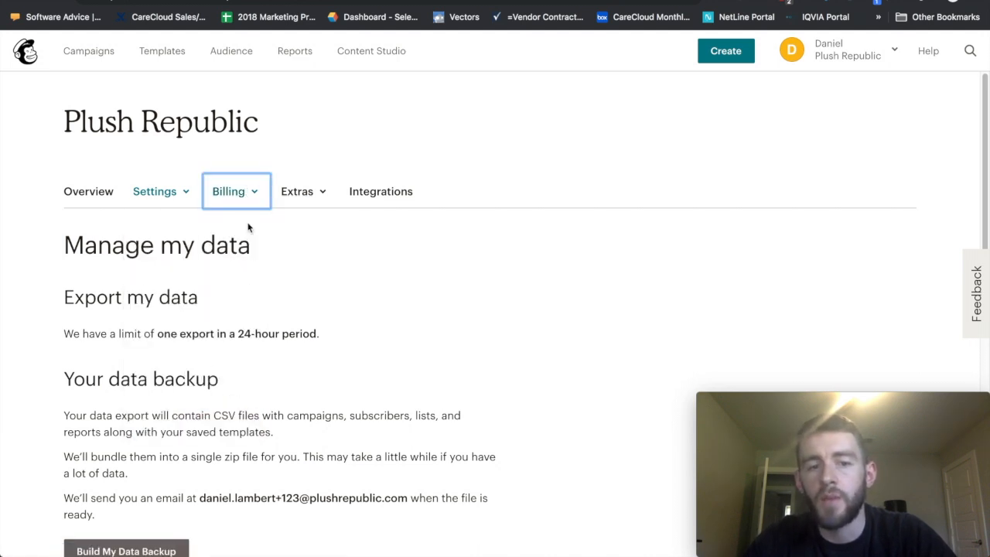
{"action": "left_click", "coordinate": [227, 191]}
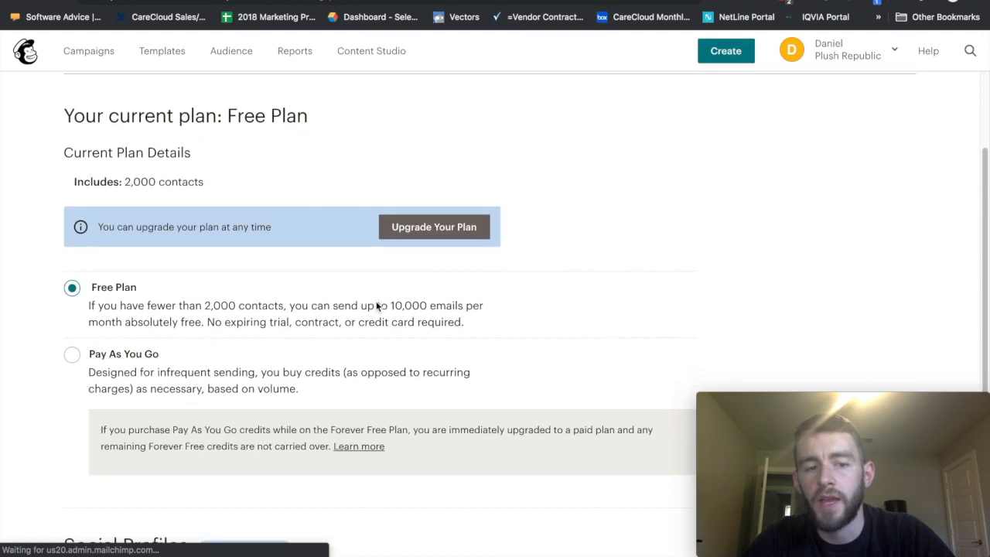
{"action": "scroll", "scroll_direction": "down", "scroll_amount": 3}
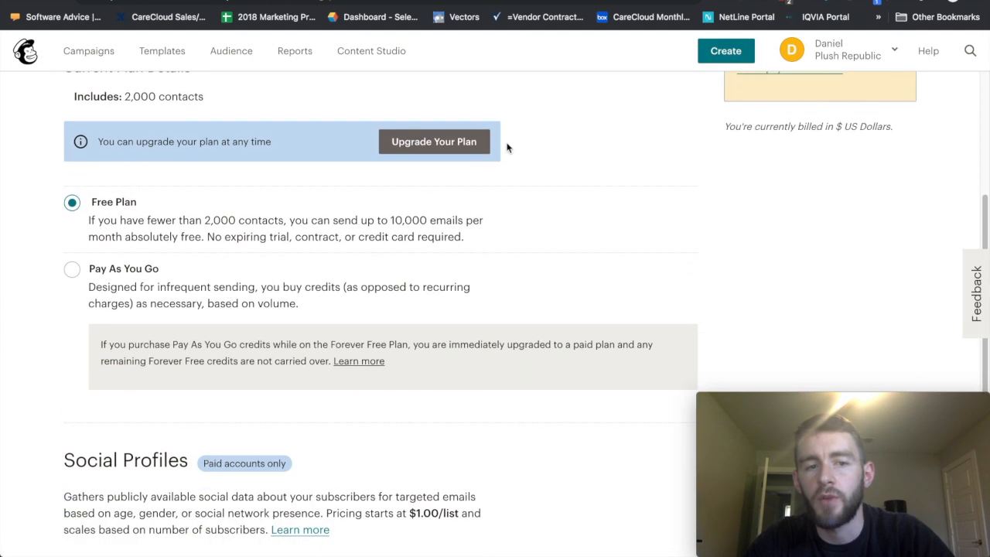
{"action": "scroll", "scroll_direction": "down", "scroll_amount": 3}
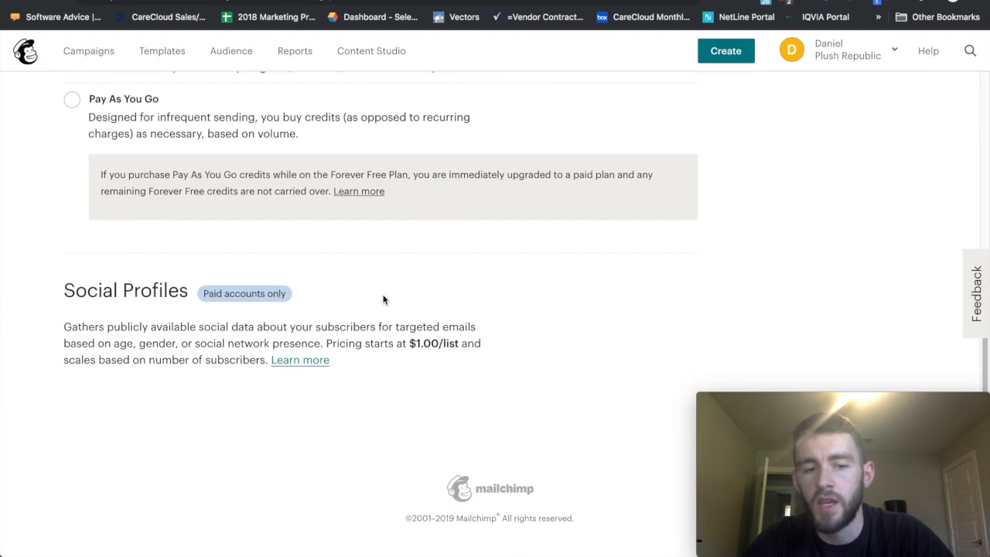
{"action": "mouse_move", "coordinate": [232, 337]}
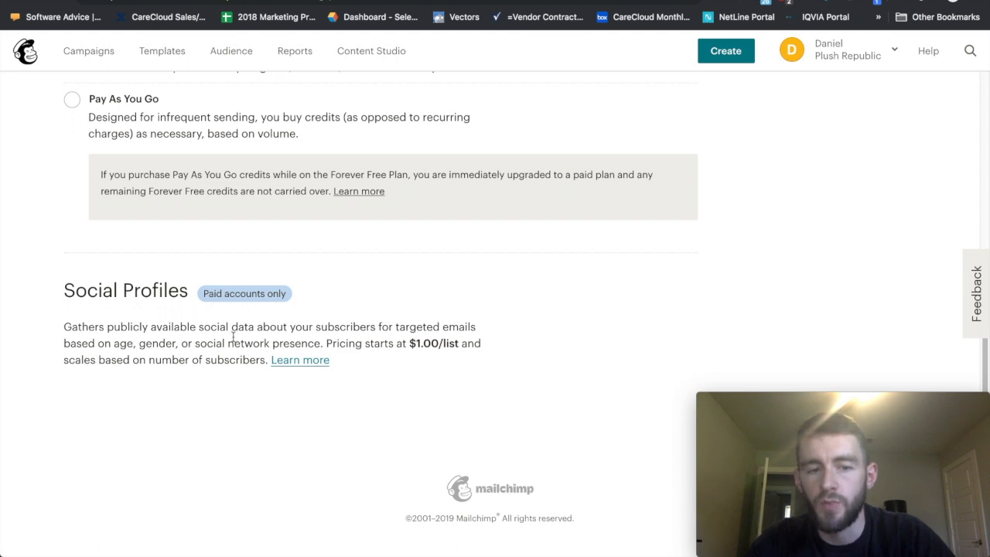
{"action": "scroll", "scroll_direction": "up", "scroll_amount": 3}
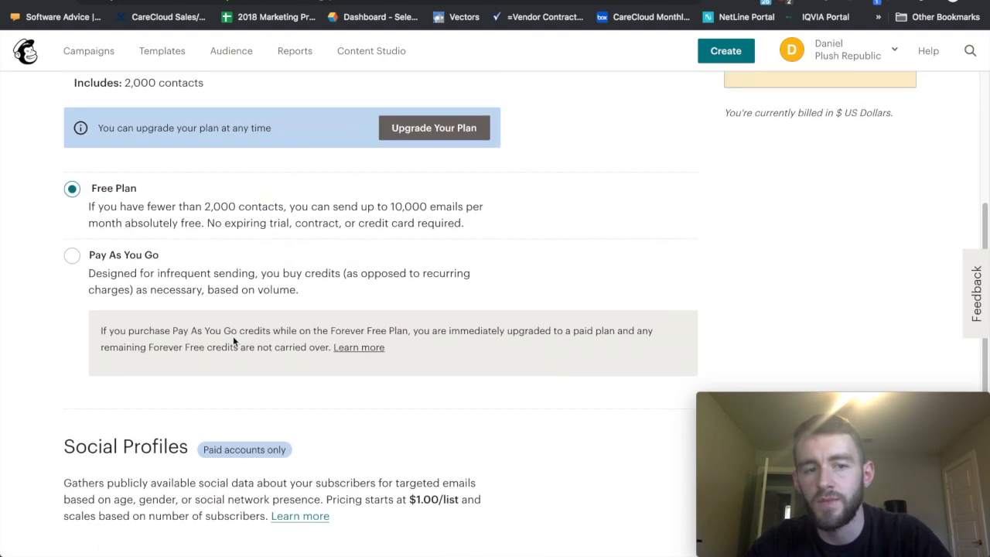
{"action": "left_click", "coordinate": [229, 88]}
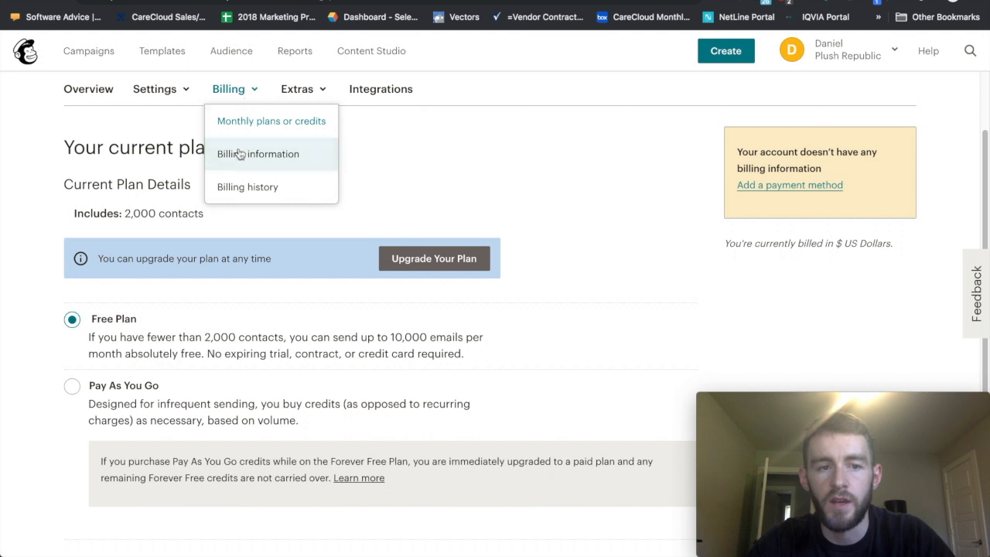
View billing information (no payment method) and billing history (none yet), then list the extras pages.
{"action": "left_click", "coordinate": [258, 154]}
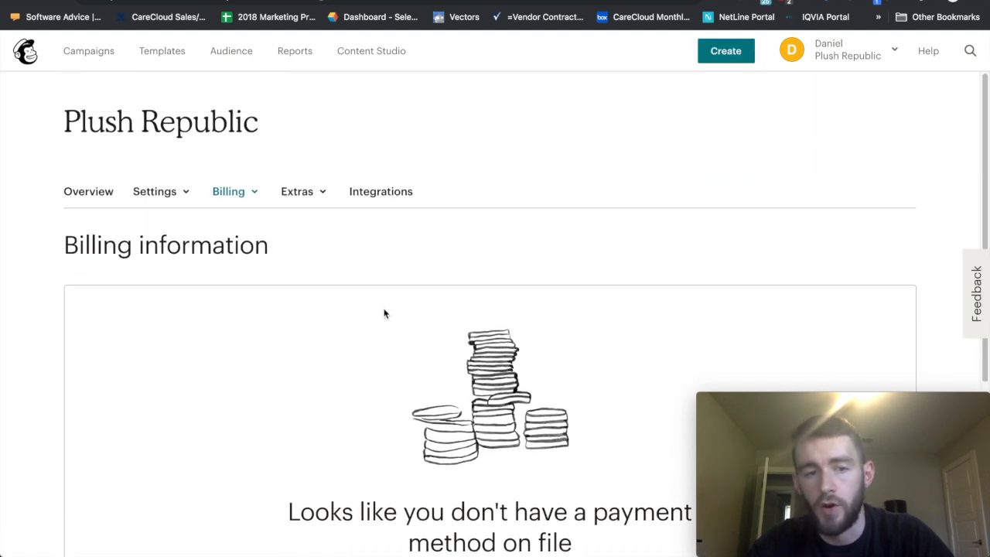
{"action": "left_click", "coordinate": [227, 191]}
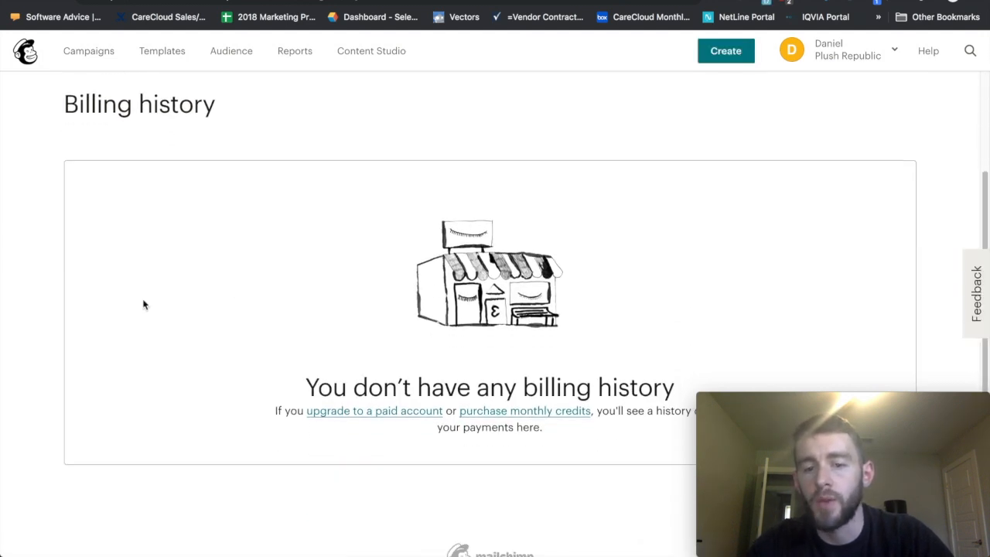
{"action": "left_click", "coordinate": [298, 191]}
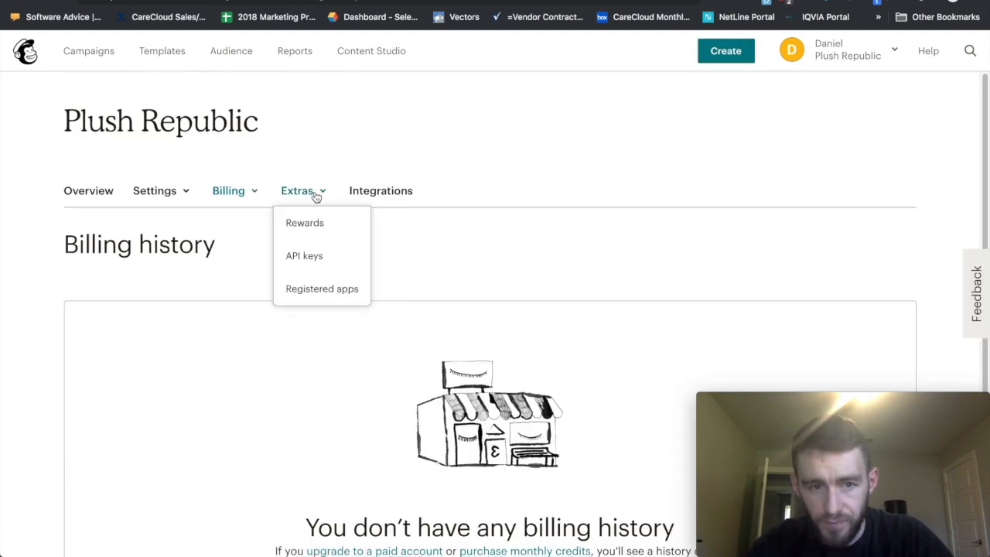
Read the MonkeyRewards referral credit rules, then go to the API keys page.
{"action": "left_click", "coordinate": [304, 223]}
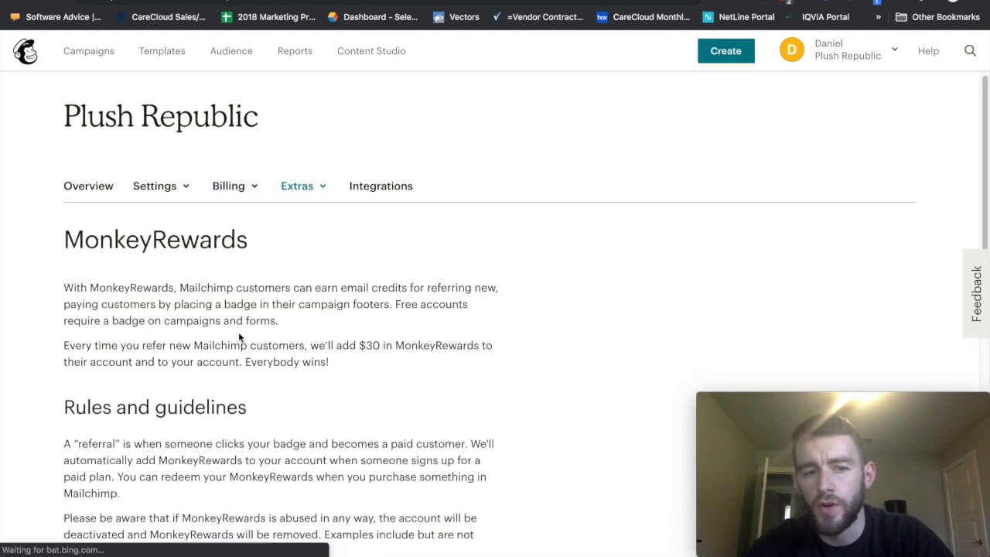
{"action": "scroll", "scroll_direction": "down", "scroll_amount": 3}
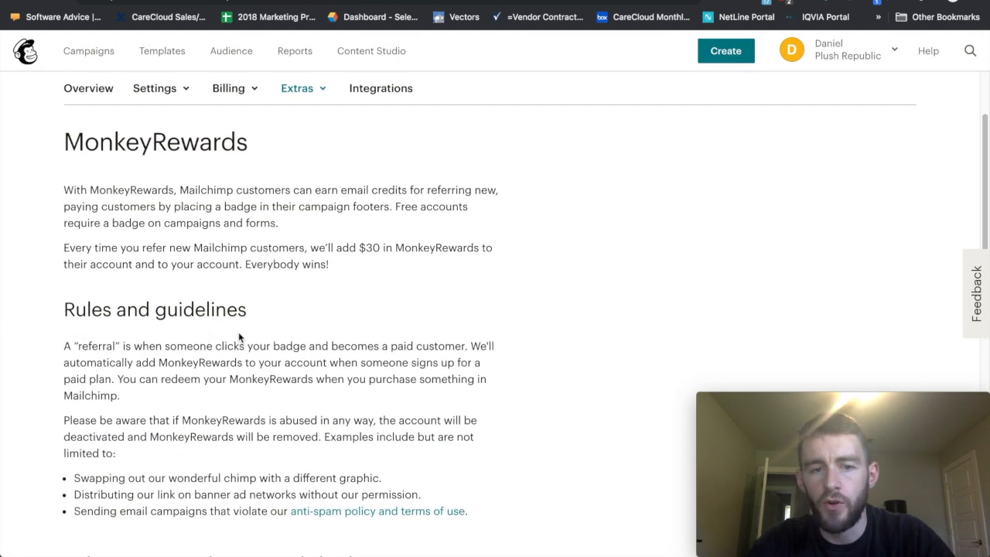
{"action": "scroll", "scroll_direction": "down", "scroll_amount": 3}
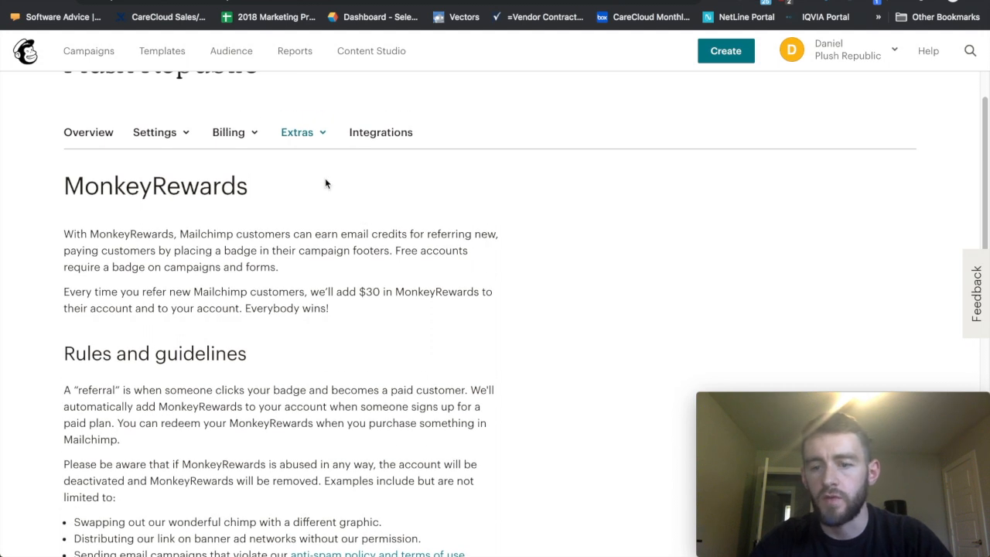
{"action": "left_click", "coordinate": [296, 131]}
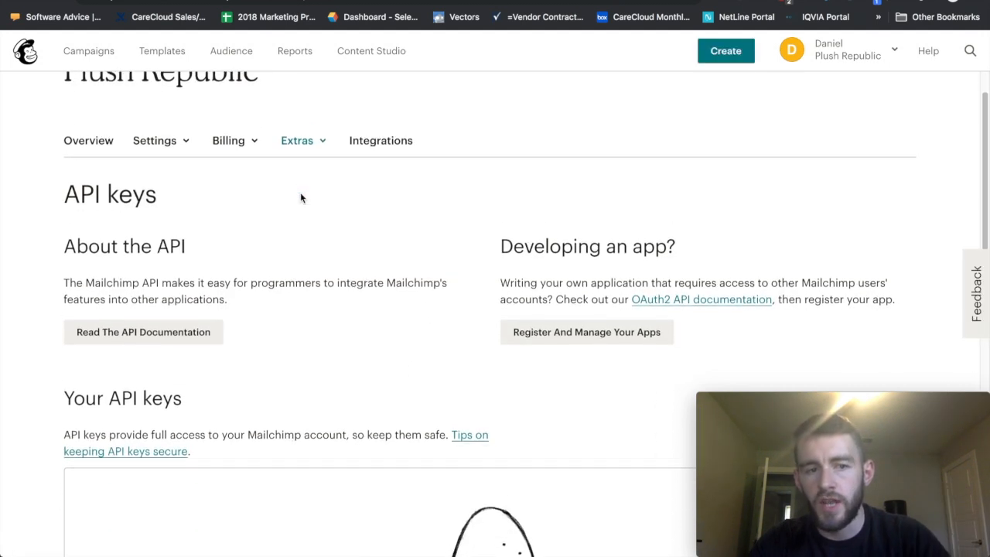
Scroll the API keys page and go to Registered apps, which lists none.
{"action": "scroll", "scroll_direction": "down", "scroll_amount": 3}
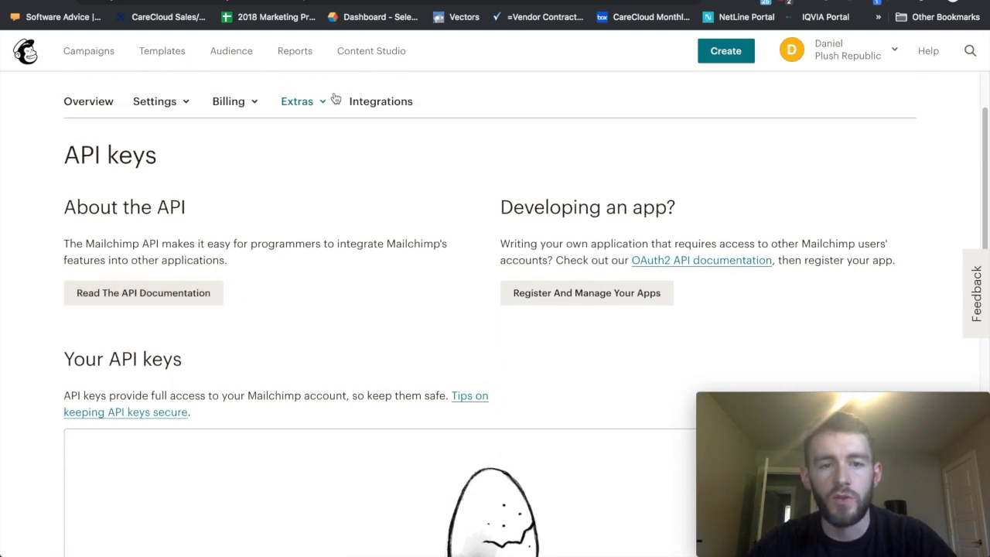
{"action": "left_click", "coordinate": [297, 101]}
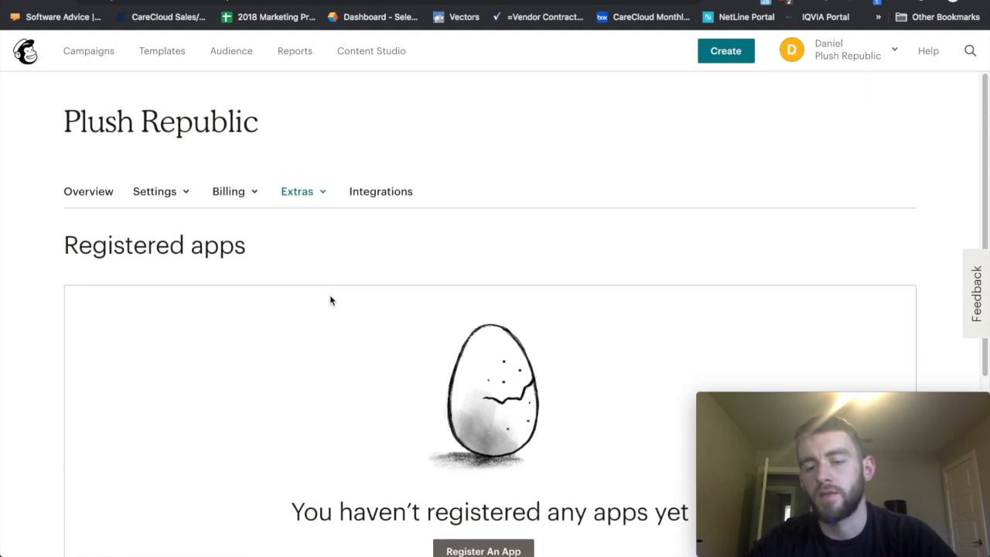
{"action": "mouse_move", "coordinate": [381, 191]}
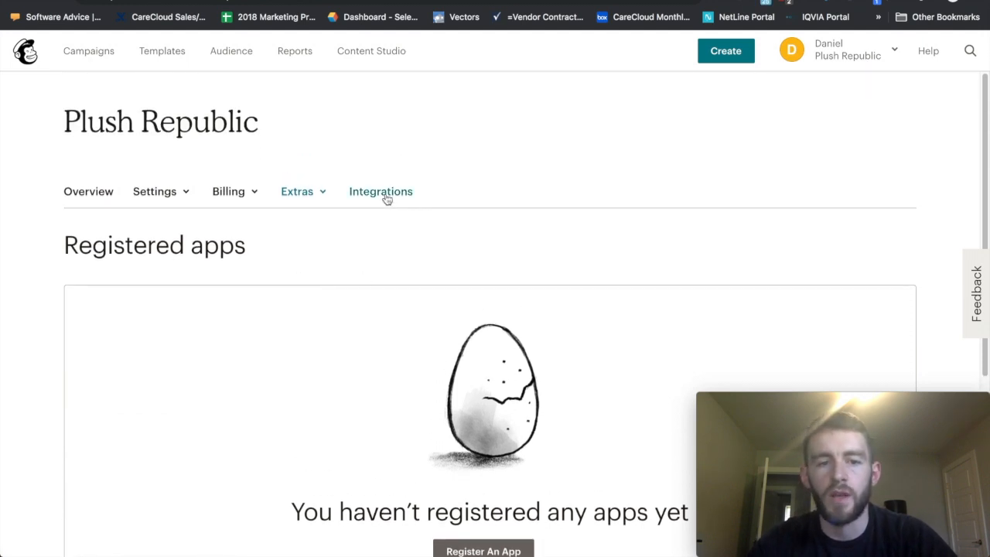
Browse integrations like Facebook, Twitter, SurveyMonkey and Salesforce, then open the store integrations catalog.
{"action": "left_click", "coordinate": [381, 191]}
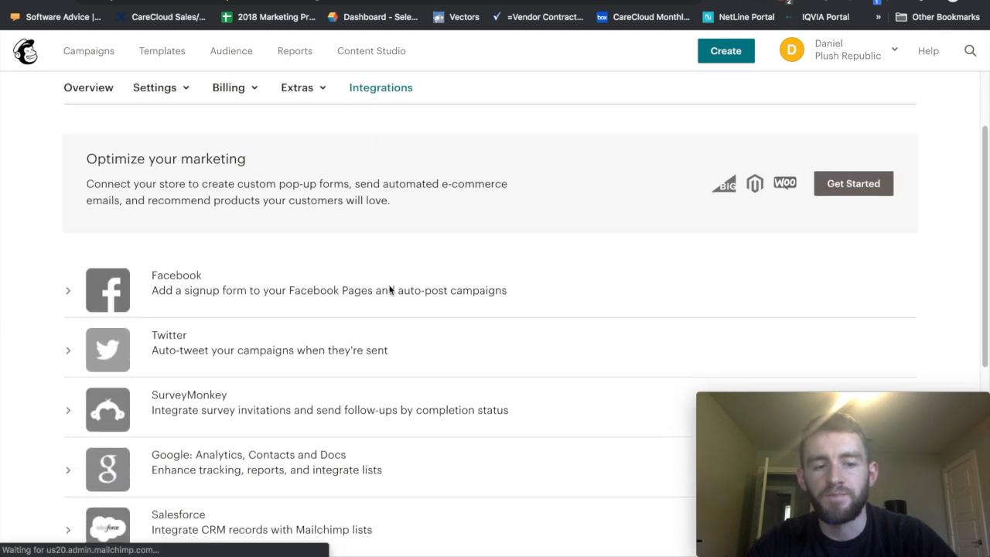
{"action": "scroll", "scroll_direction": "down", "scroll_amount": 3}
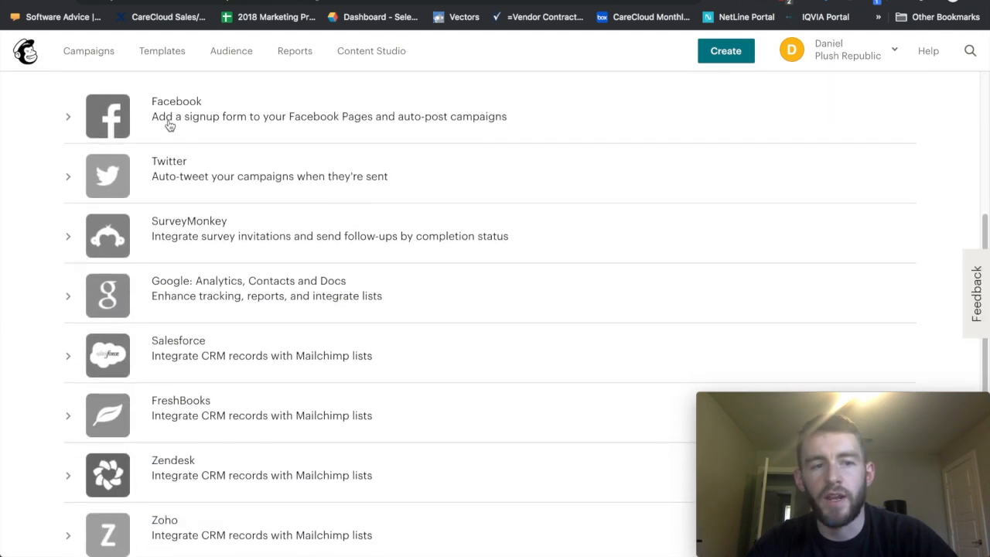
{"action": "mouse_move", "coordinate": [255, 179]}
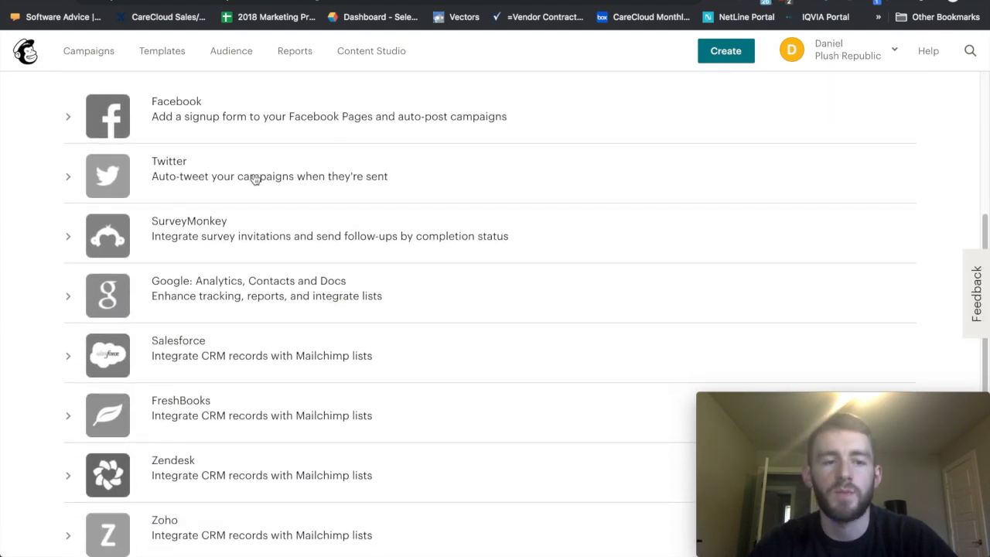
{"action": "scroll", "scroll_direction": "down", "scroll_amount": 3}
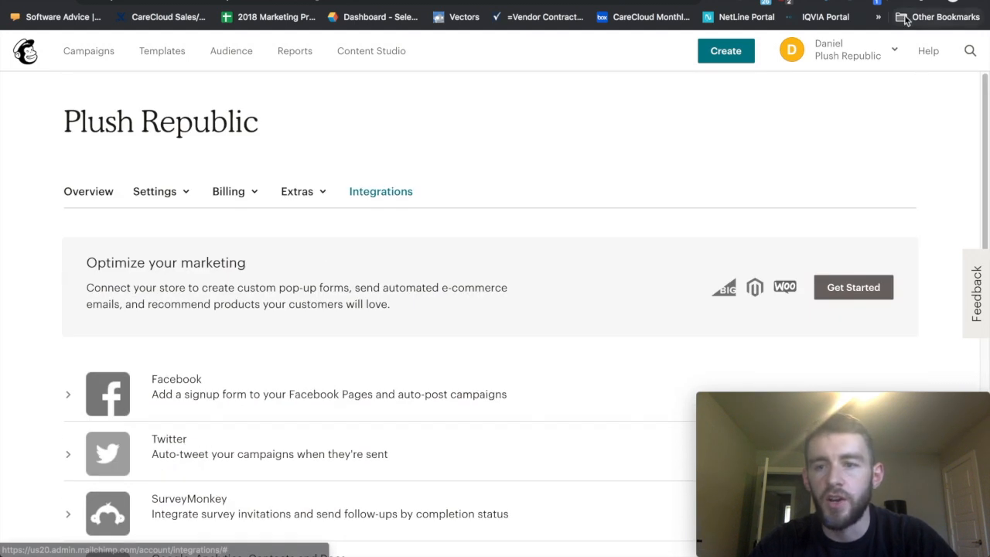
{"action": "left_click", "coordinate": [856, 50]}
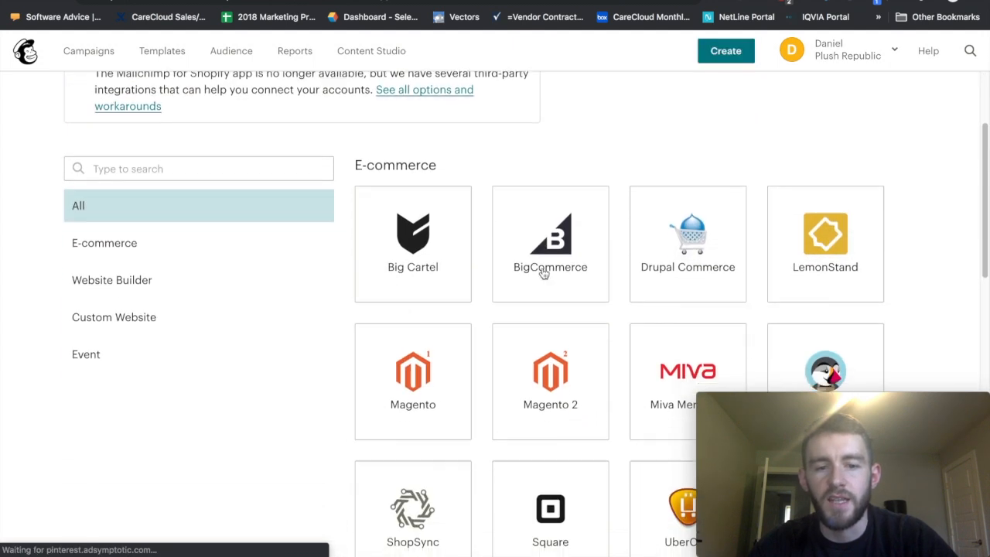
Scroll the integrations catalog past E-commerce to Squarespace, WordPress and Custom Website.
{"action": "scroll", "scroll_direction": "down", "scroll_amount": 3}
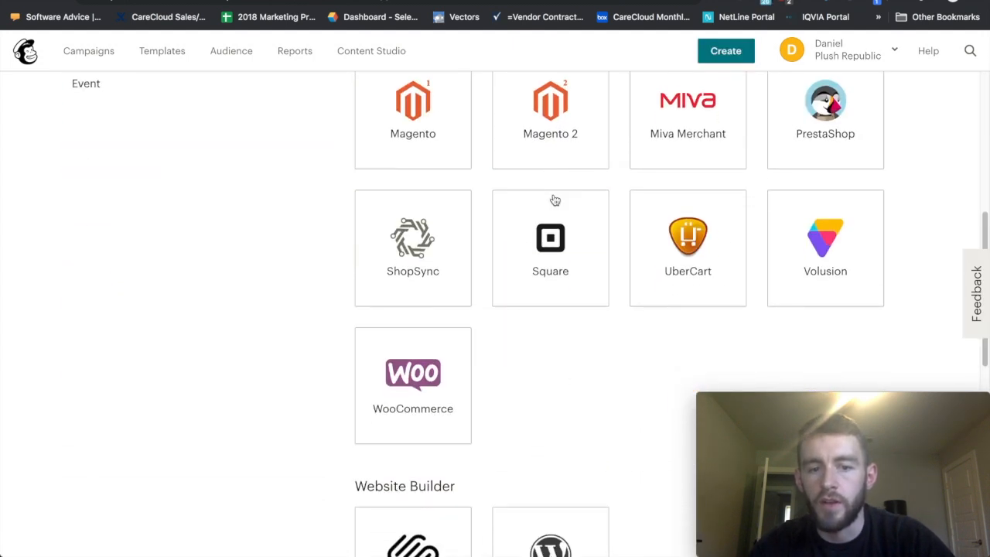
{"action": "scroll", "scroll_direction": "down", "scroll_amount": 3}
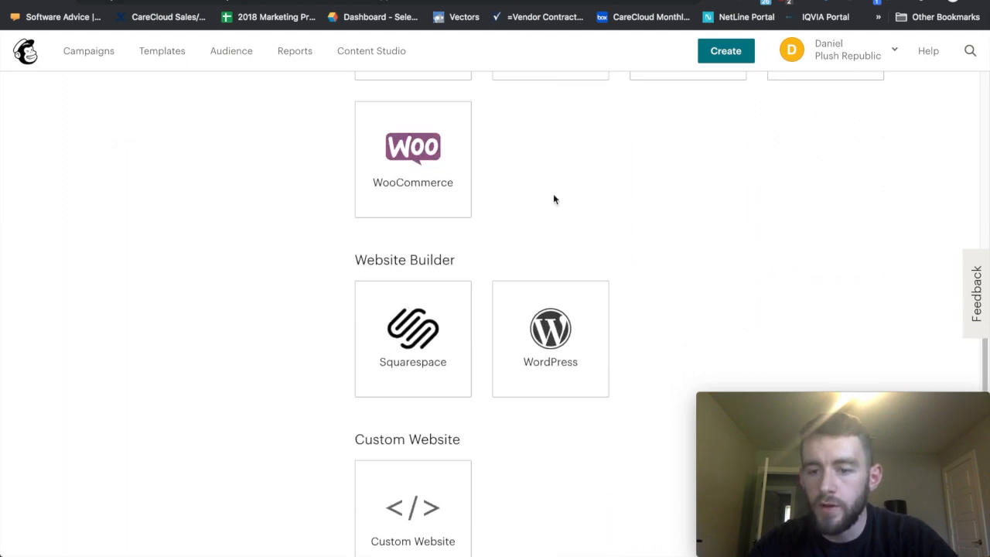